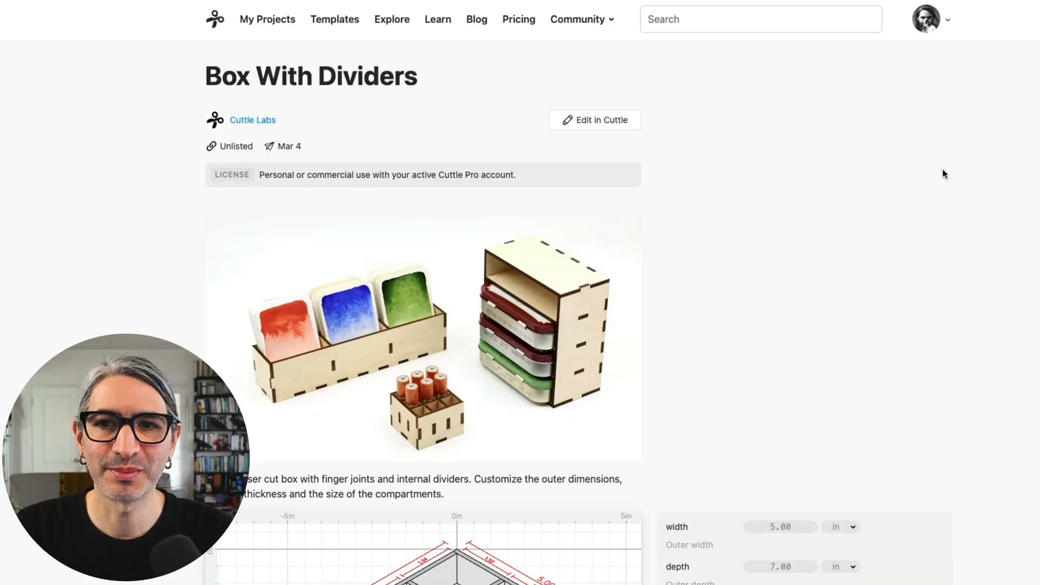
Review the flat assembly and cut layouts, then return to the 3D box preview.
{"action": "scroll", "scroll_direction": "down", "scroll_amount": 3}
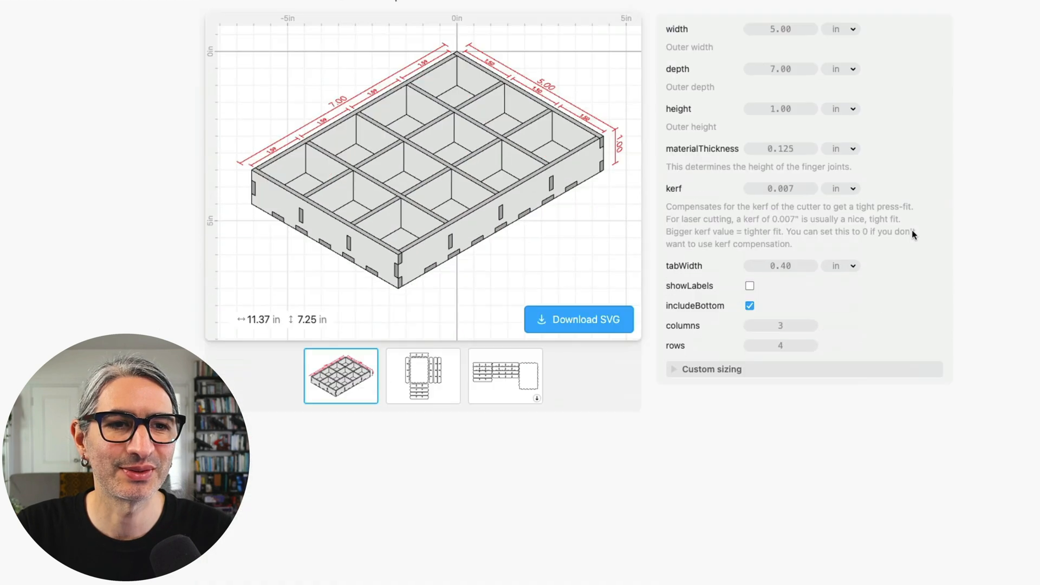
{"action": "scroll", "scroll_direction": "up", "scroll_amount": 3}
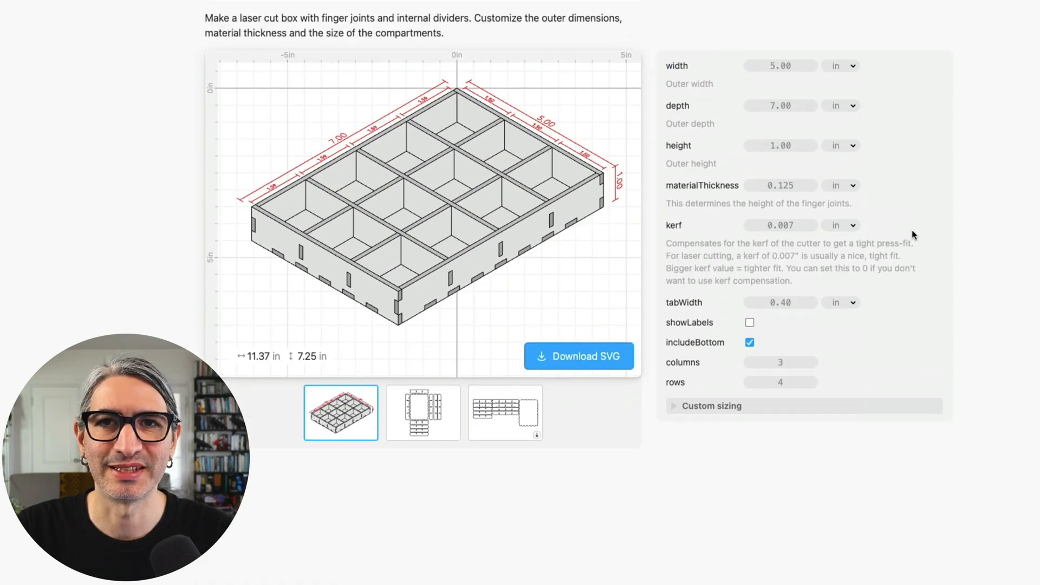
{"action": "mouse_move", "coordinate": [972, 85]}
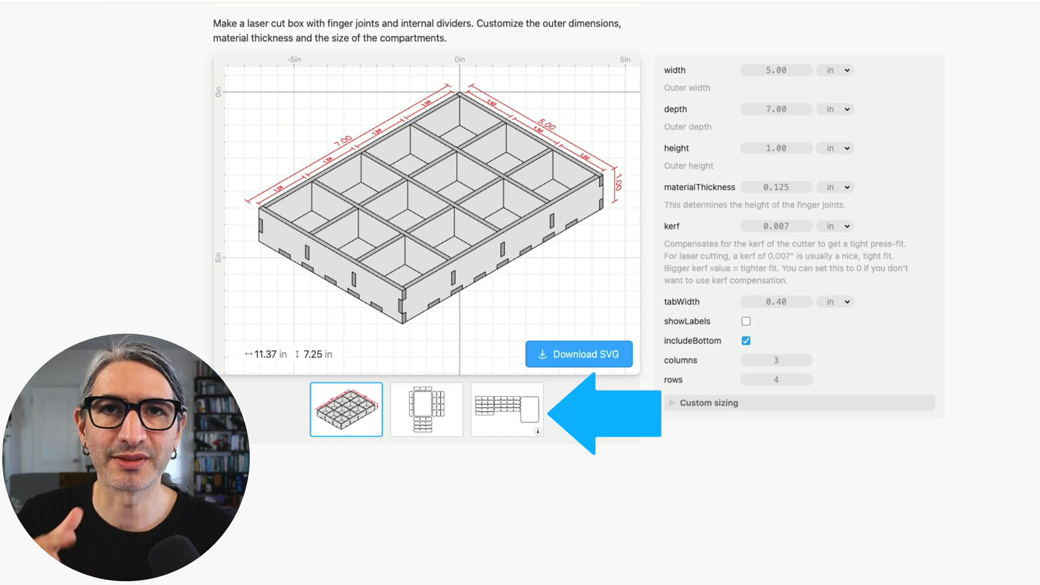
{"action": "mouse_move", "coordinate": [427, 407]}
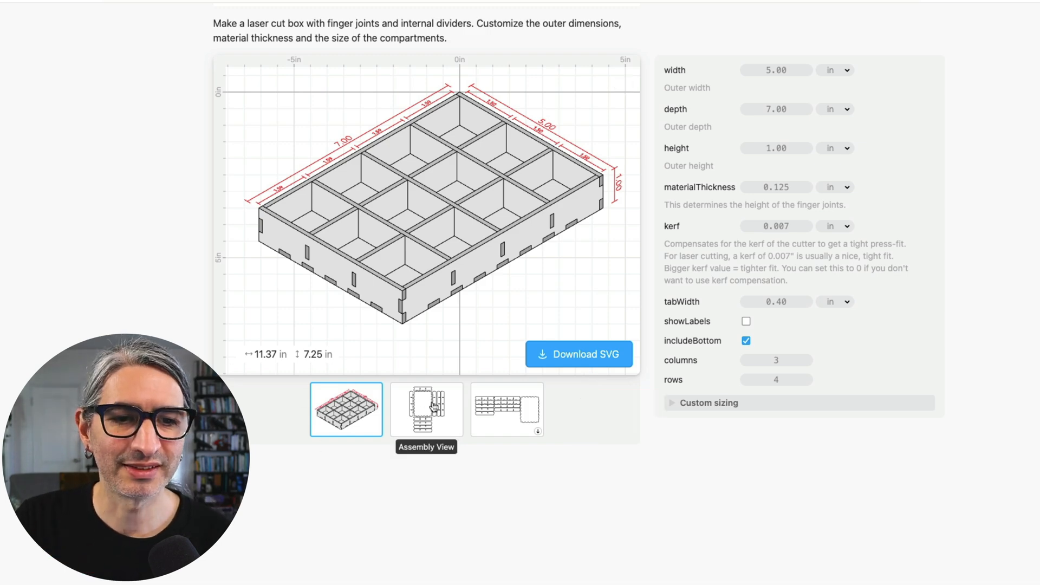
{"action": "left_click", "coordinate": [426, 410]}
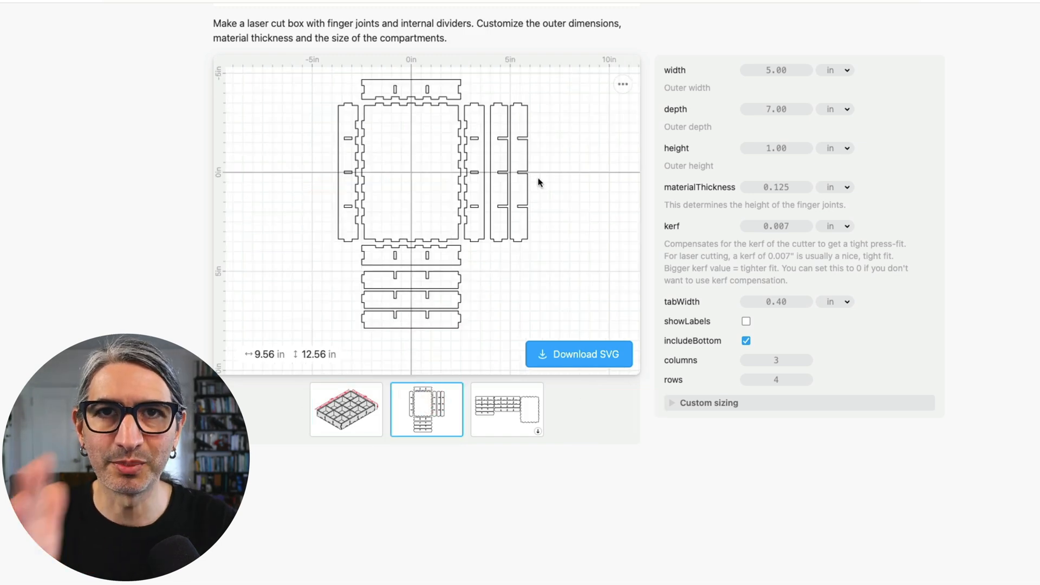
{"action": "left_click", "coordinate": [508, 409]}
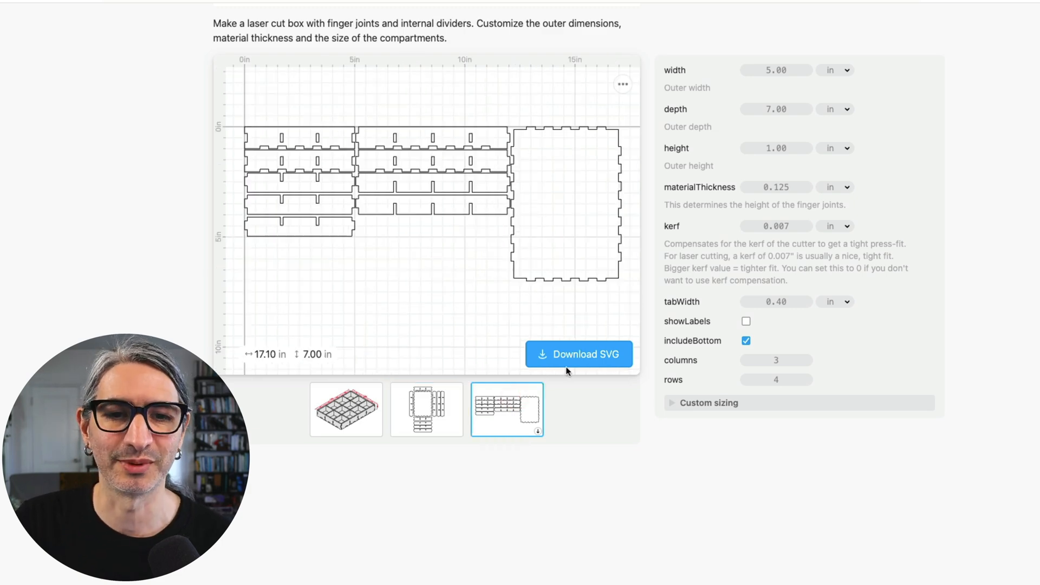
{"action": "left_click", "coordinate": [346, 410]}
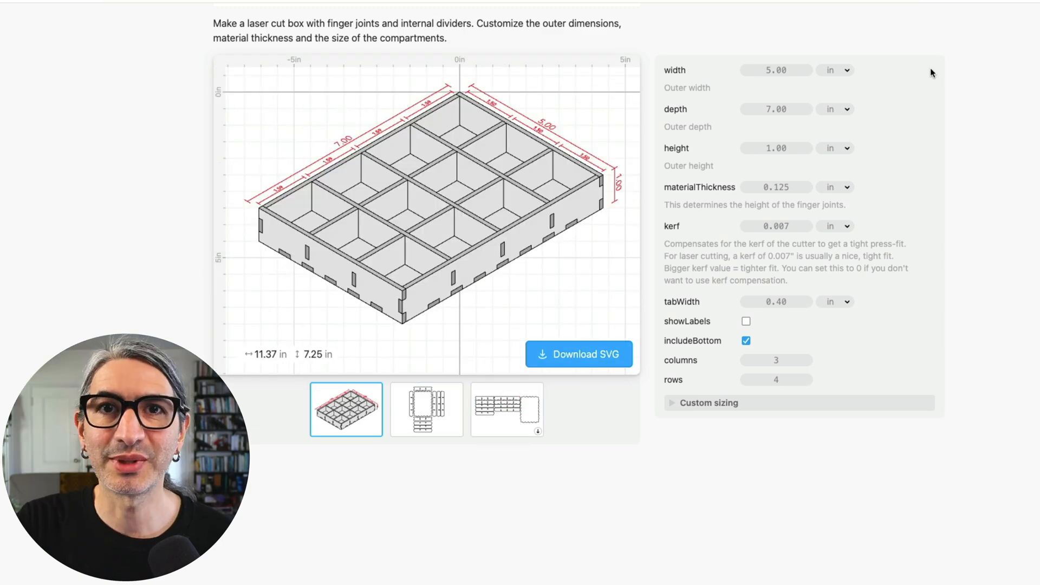
{"action": "scroll", "scroll_direction": "up", "scroll_amount": 3}
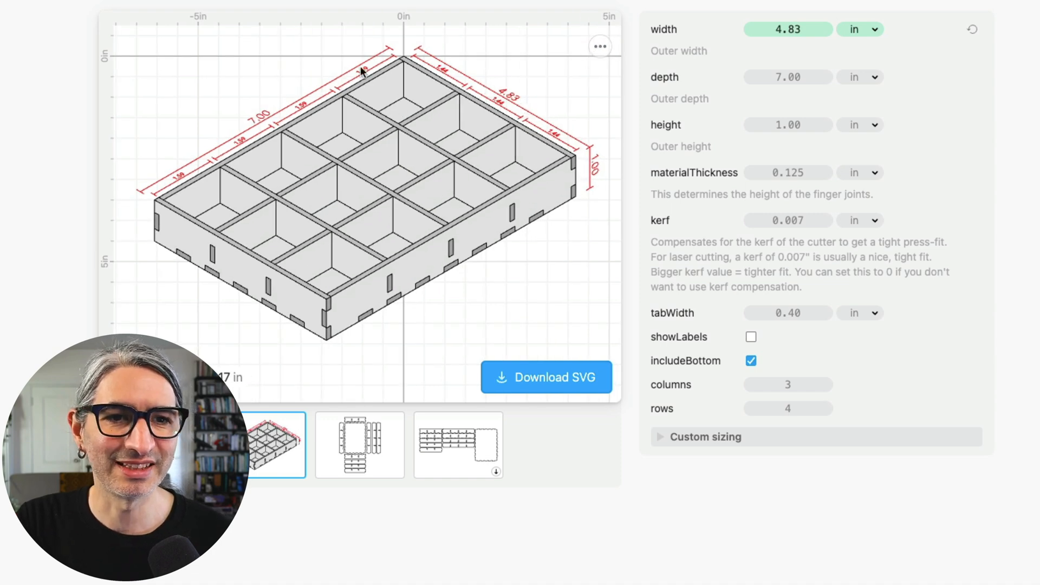
{"action": "mouse_move", "coordinate": [506, 103]}
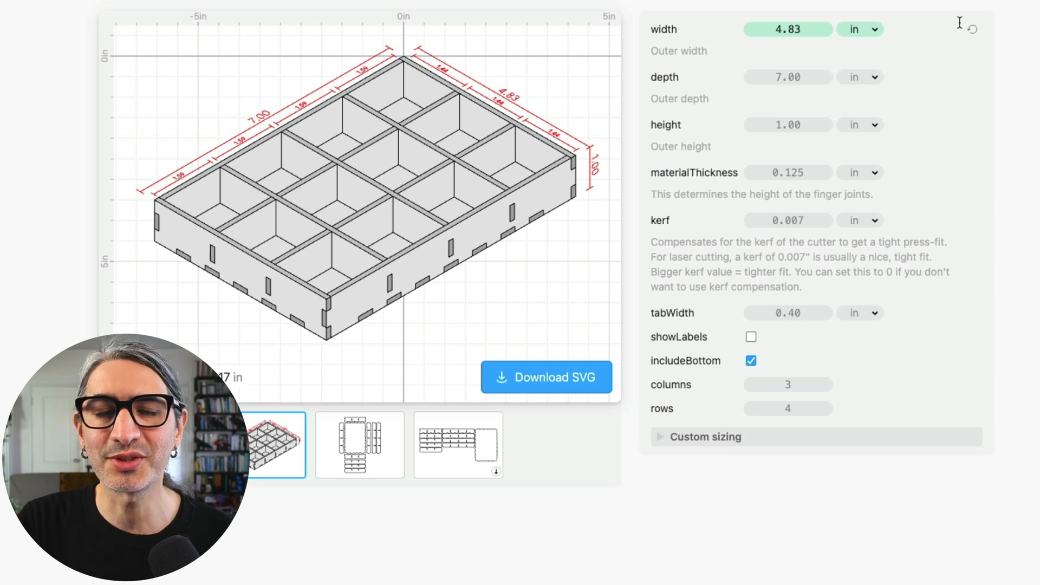
Set the box's outer width to 3.00 in and height to 1.5 in.
{"action": "left_click", "coordinate": [788, 29]}
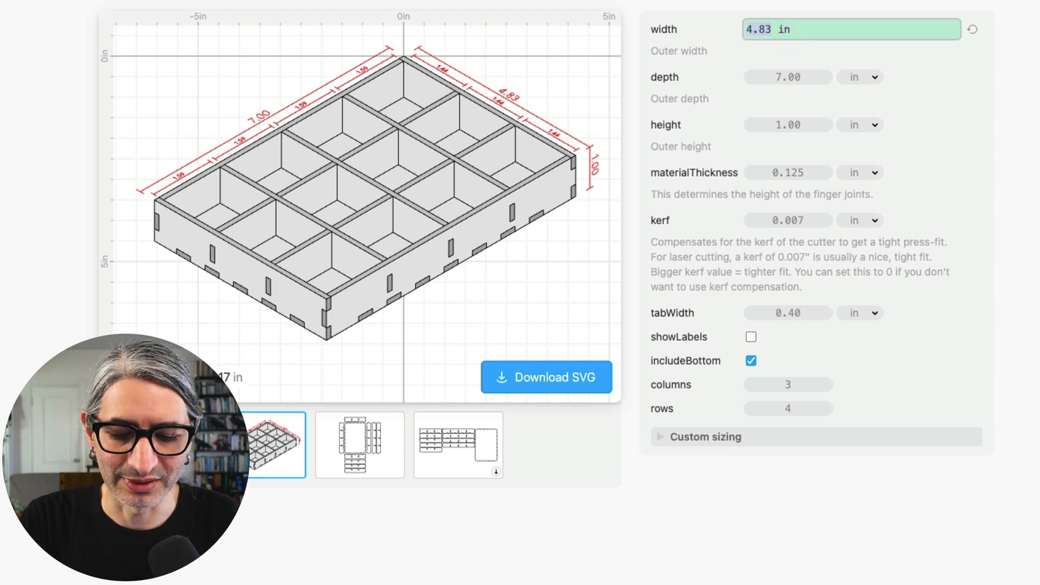
{"action": "type", "text": "3.00"}
{"action": "left_click", "coordinate": [788, 77]}
{"action": "type", "text": "4"}
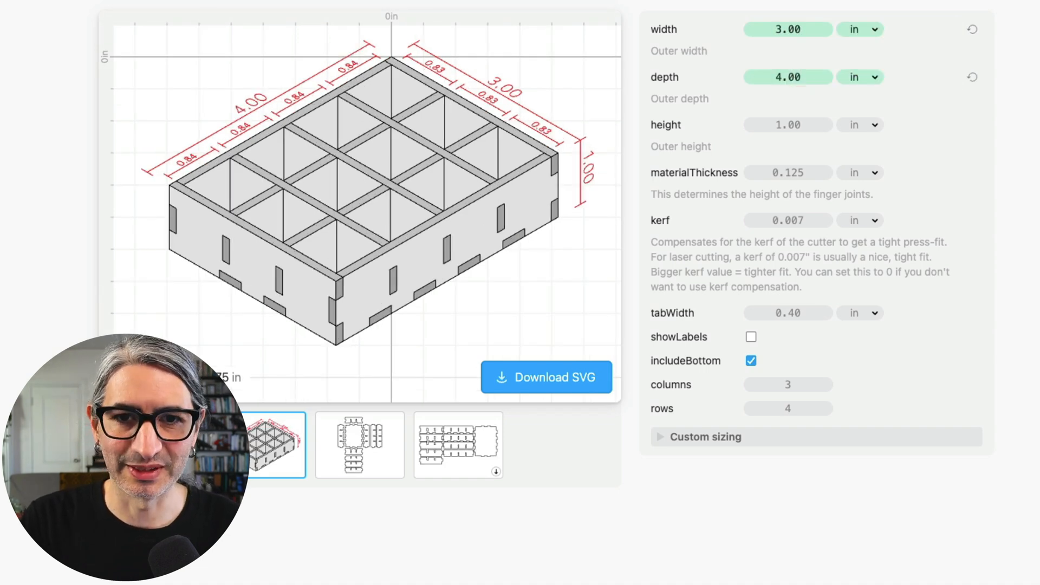
{"action": "left_click", "coordinate": [788, 124]}
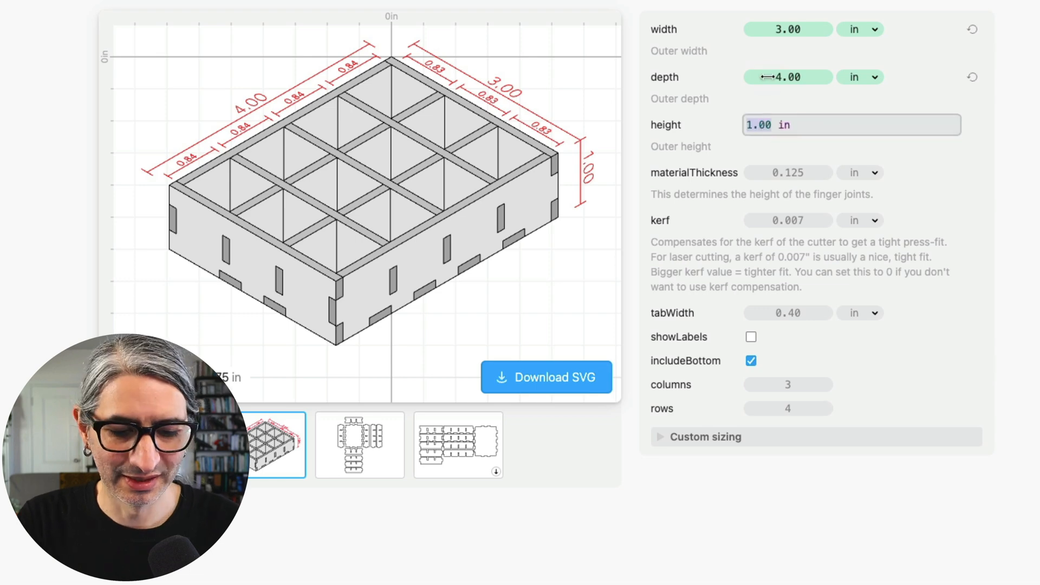
{"action": "type", "text": "1.5"}
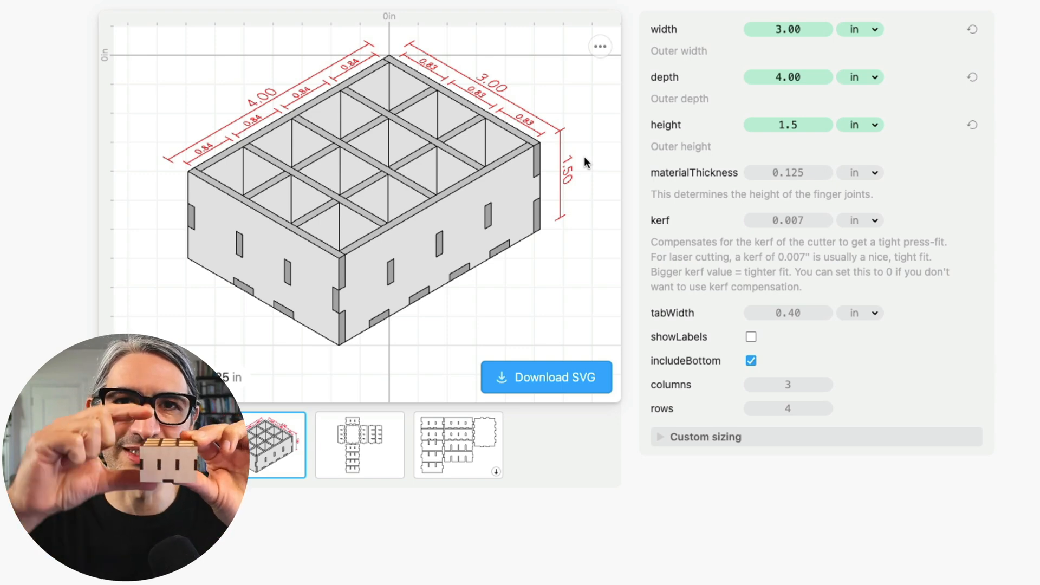
{"action": "mouse_move", "coordinate": [966, 172]}
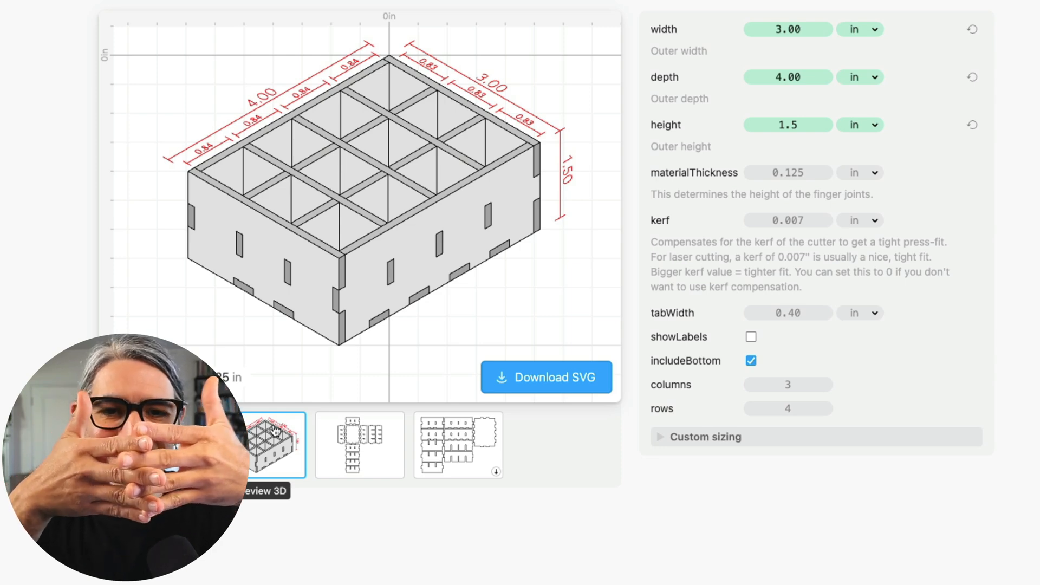
{"action": "left_click", "coordinate": [359, 445]}
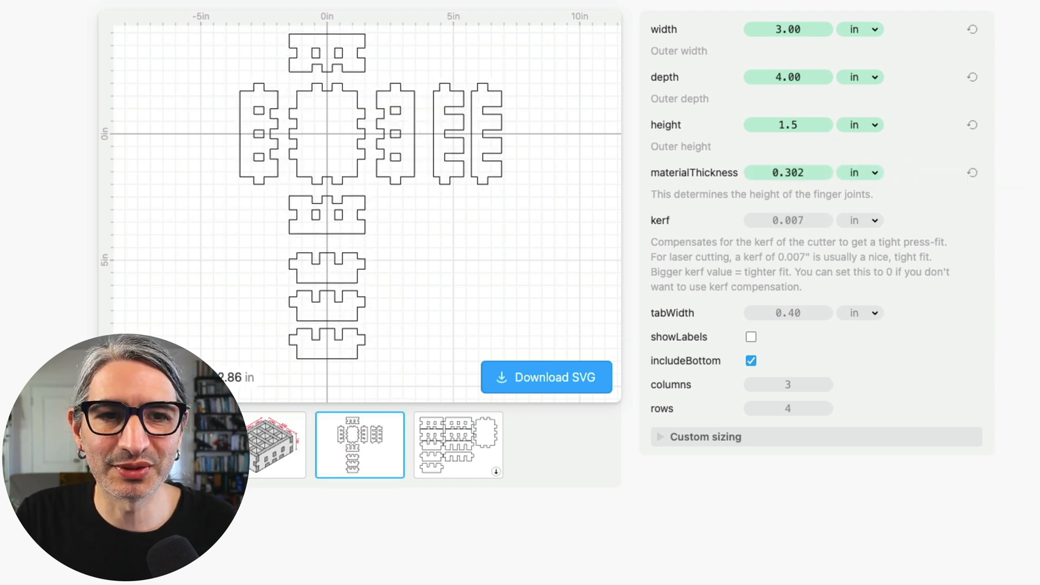
{"action": "left_click", "coordinate": [364, 137]}
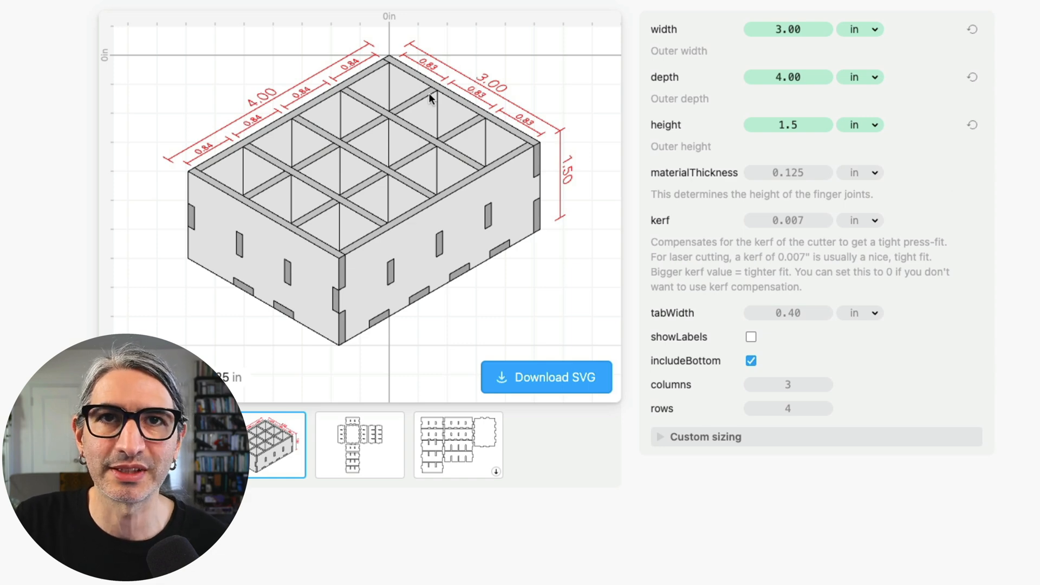
{"action": "mouse_move", "coordinate": [510, 90]}
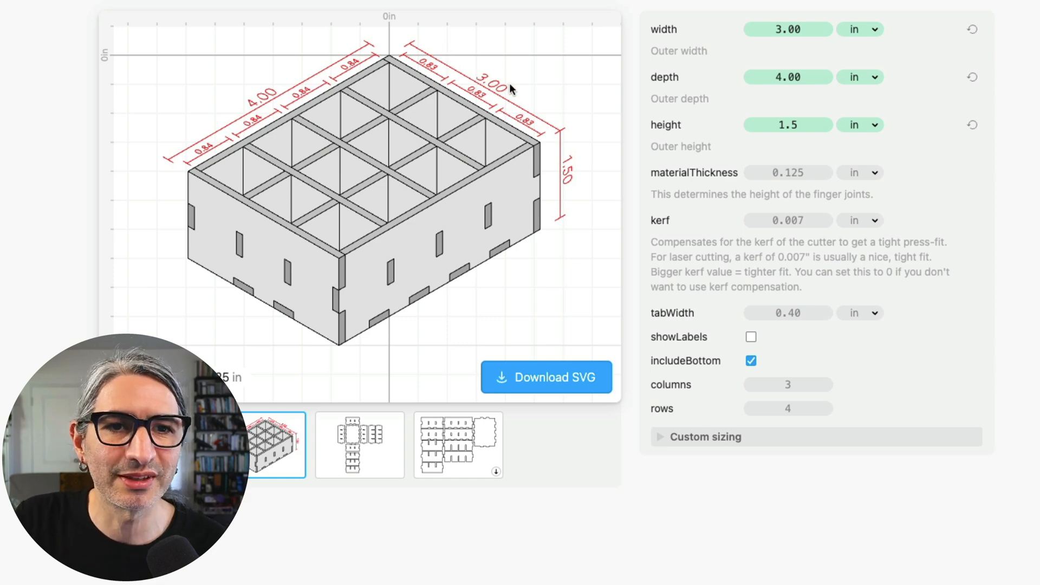
{"action": "mouse_move", "coordinate": [563, 127]}
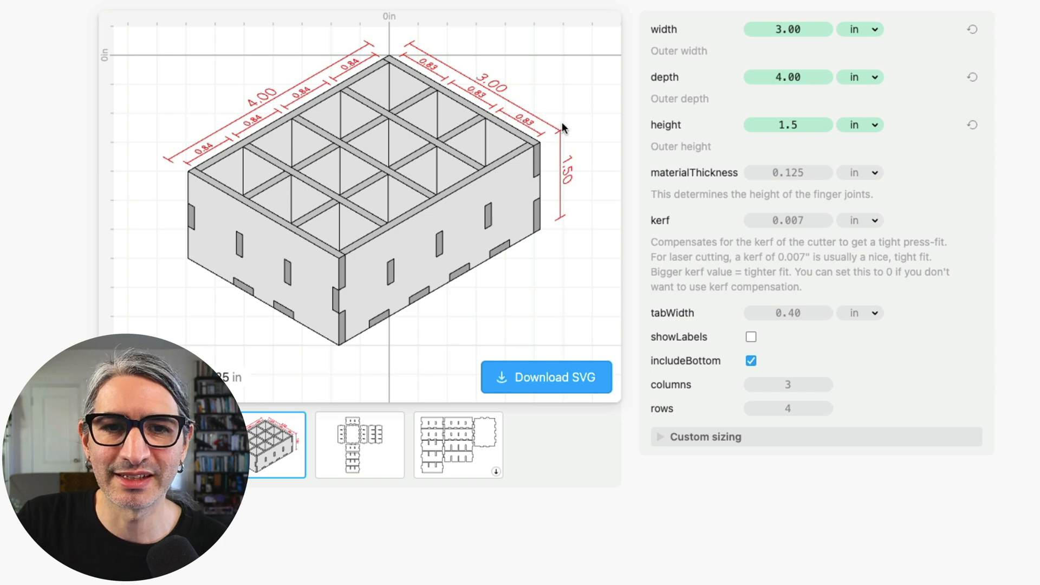
{"action": "mouse_move", "coordinate": [550, 155]}
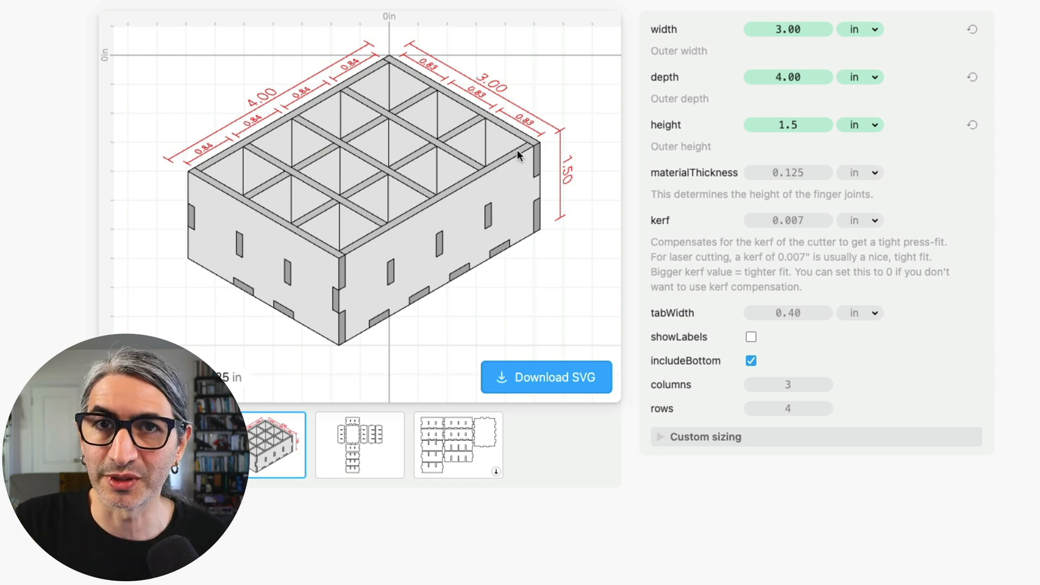
{"action": "mouse_move", "coordinate": [791, 173]}
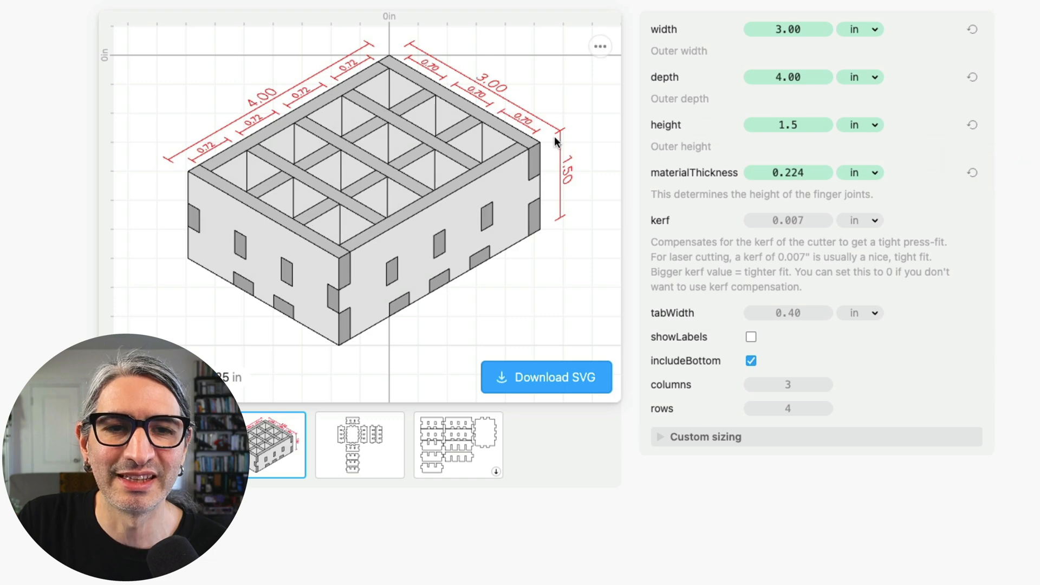
{"action": "mouse_move", "coordinate": [483, 140]}
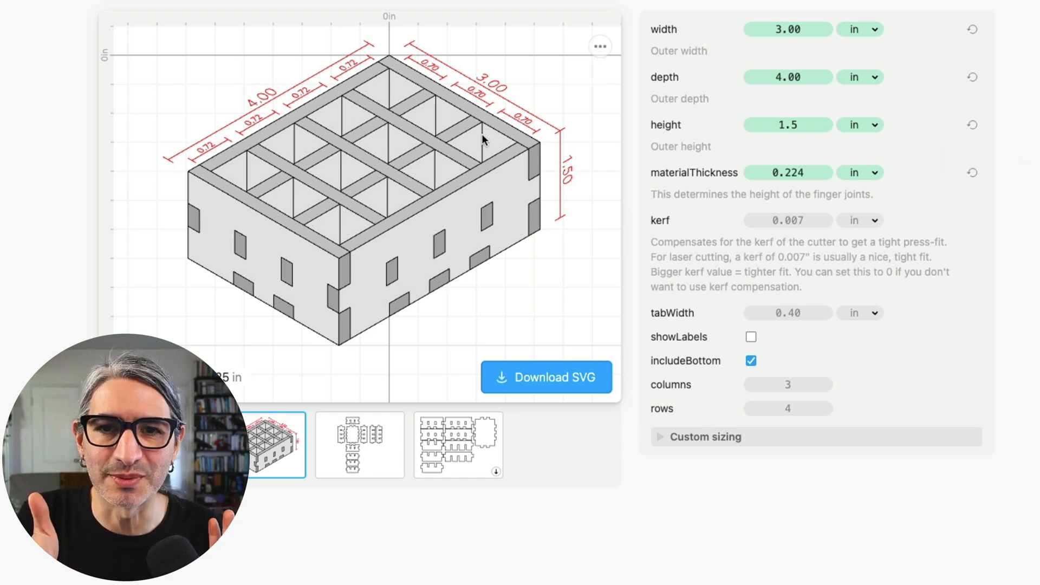
{"action": "mouse_move", "coordinate": [480, 136]}
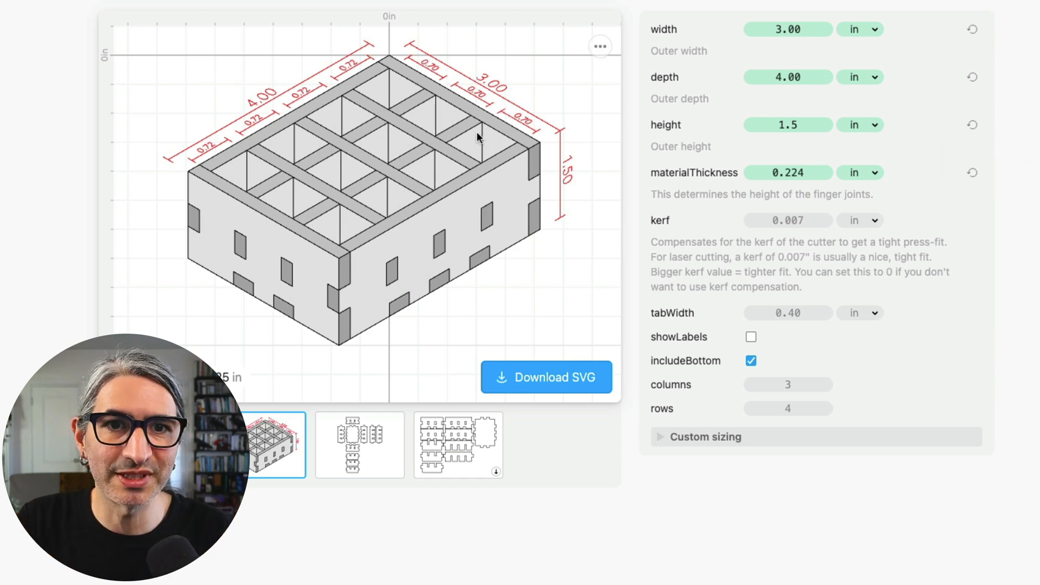
{"action": "mouse_move", "coordinate": [490, 149]}
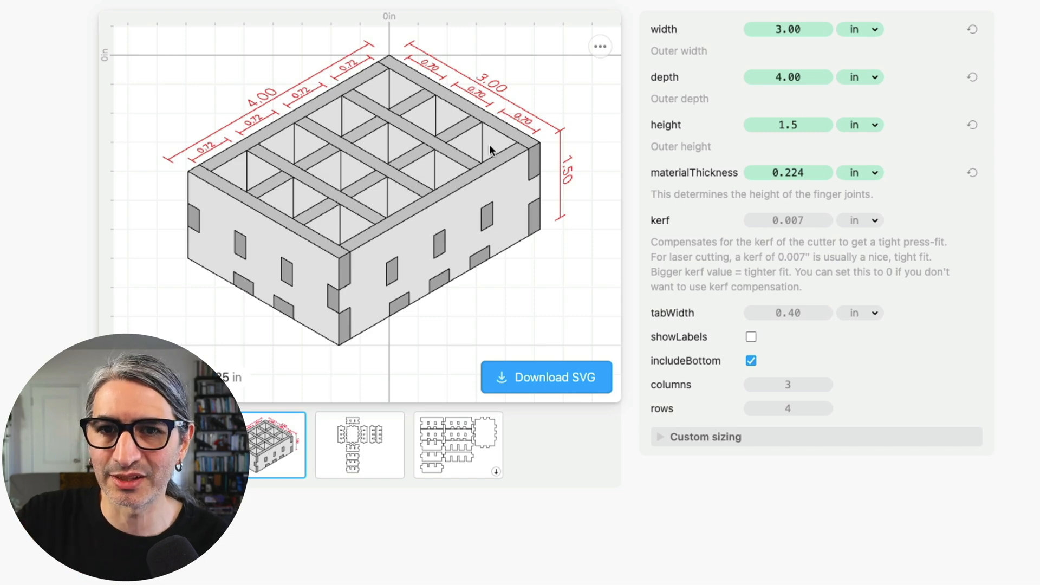
{"action": "mouse_move", "coordinate": [790, 188]}
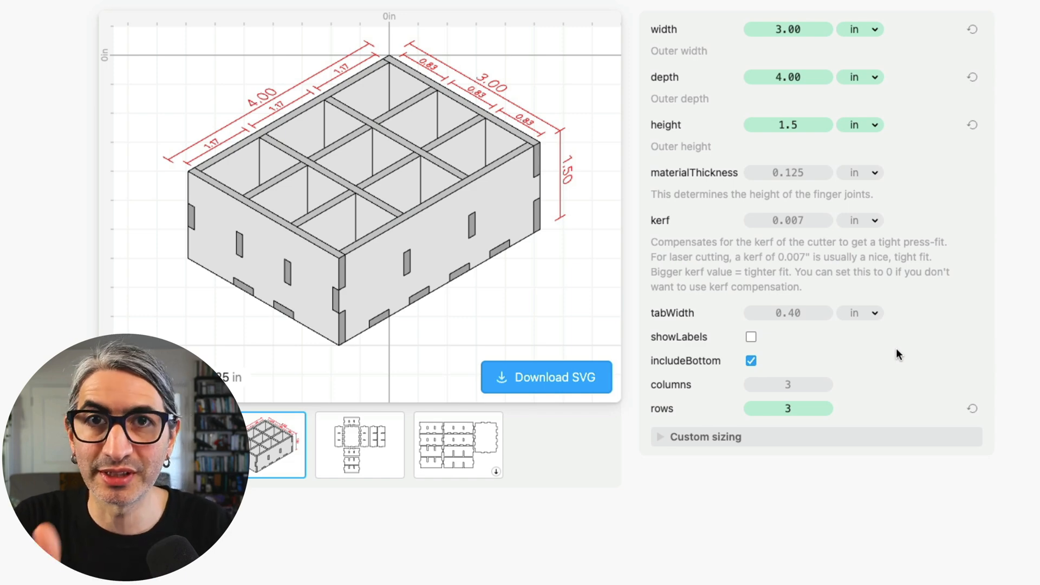
{"action": "mouse_move", "coordinate": [871, 337]}
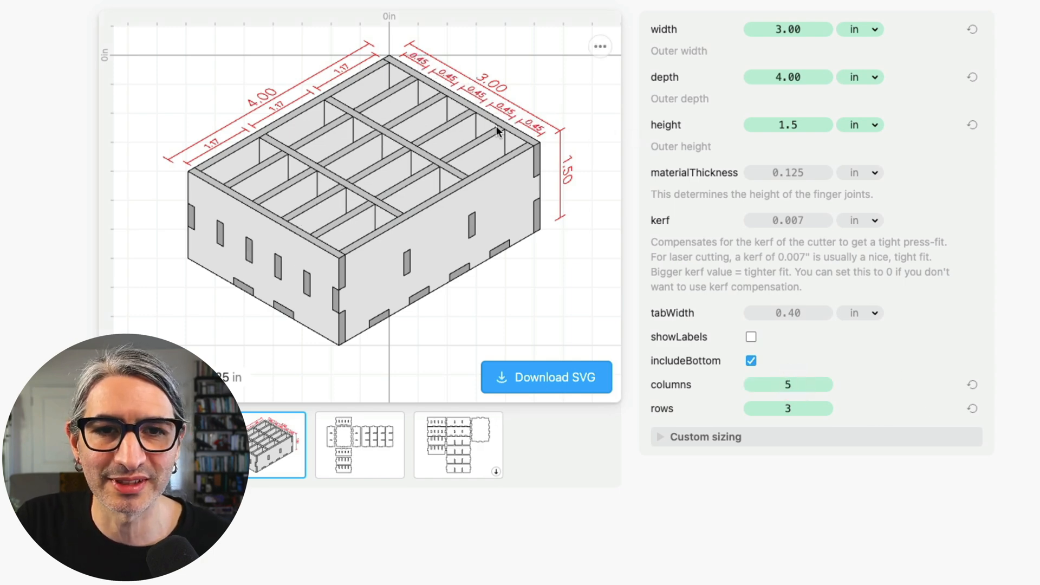
{"action": "mouse_move", "coordinate": [932, 373]}
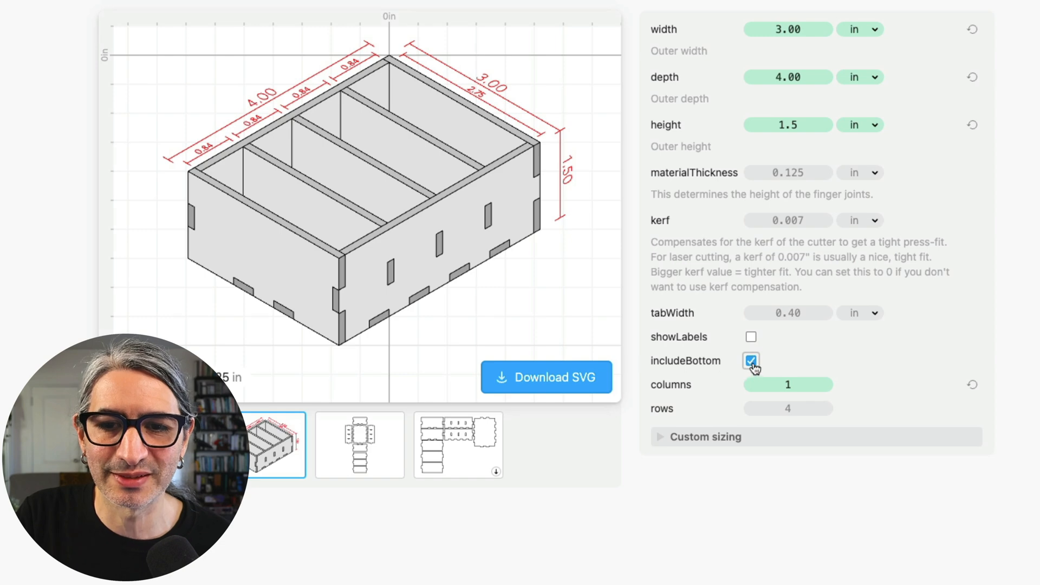
Remove the bottom panel from the box via includeBottom.
{"action": "left_click", "coordinate": [750, 360]}
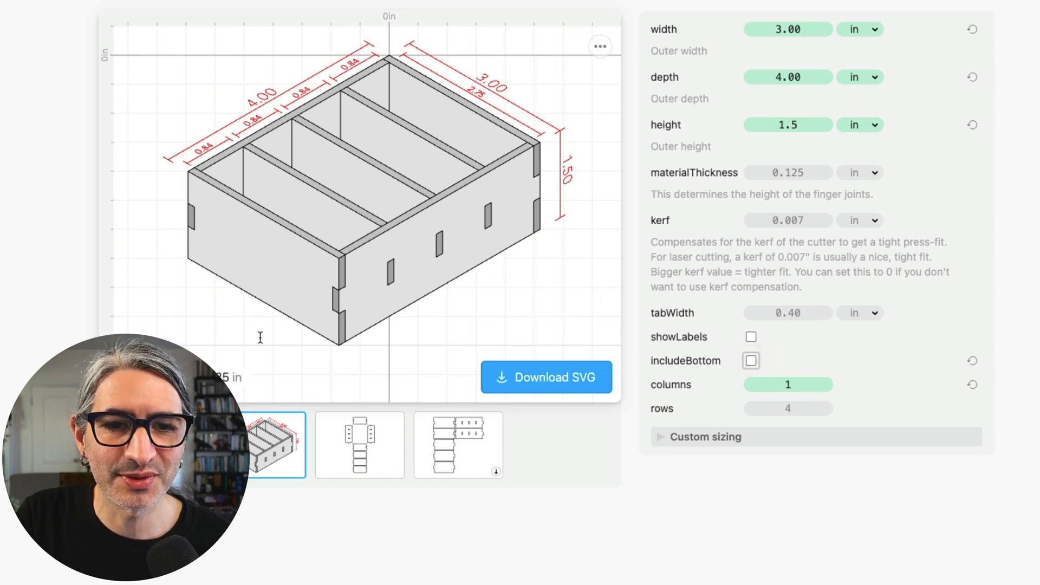
{"action": "left_click", "coordinate": [458, 444]}
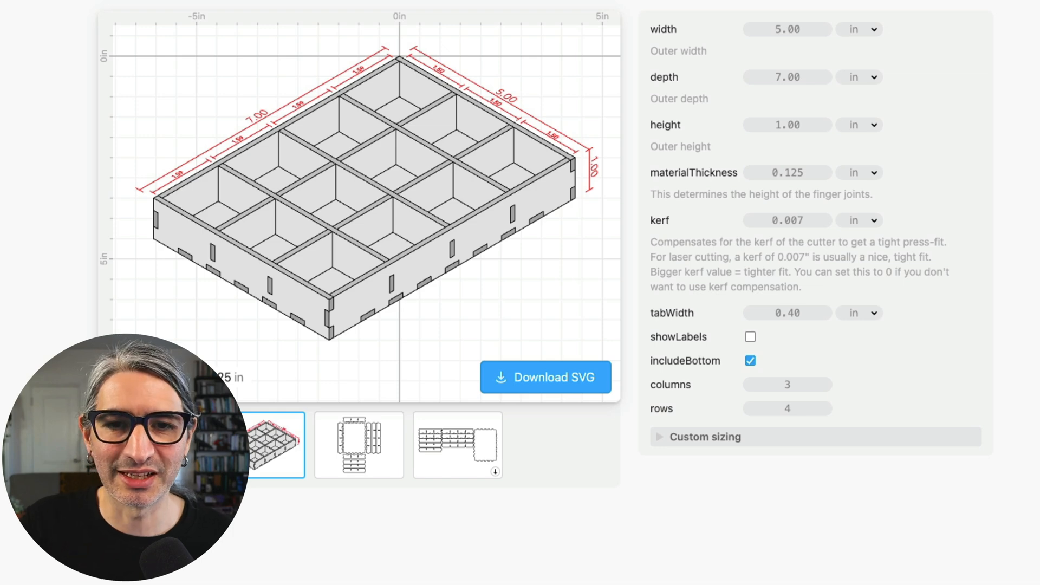
{"action": "mouse_move", "coordinate": [787, 175]}
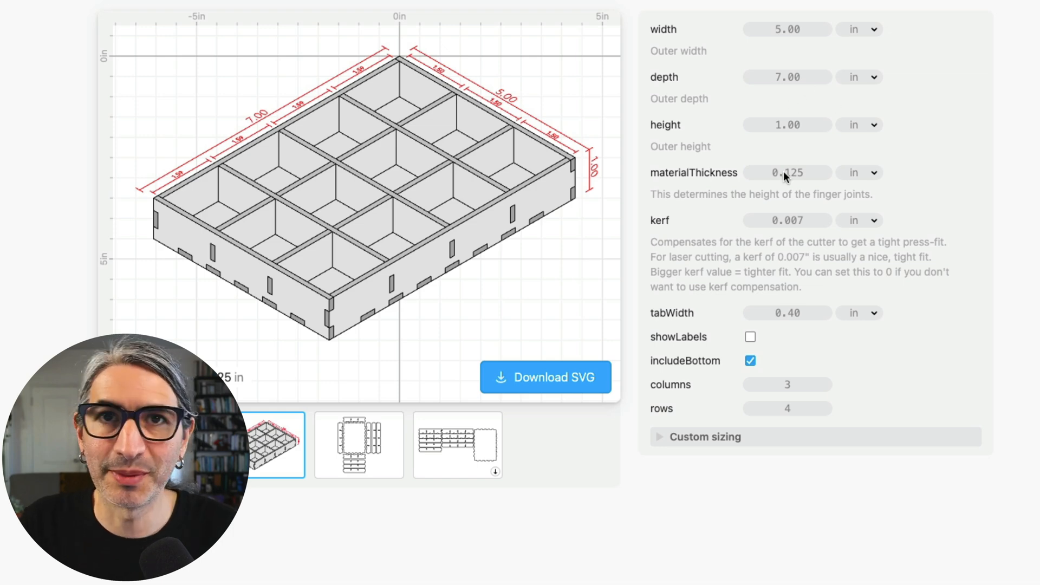
Edit the materialThickness field to 0.115 in.
{"action": "left_click", "coordinate": [787, 172]}
{"action": "type", "text": "0.115"}
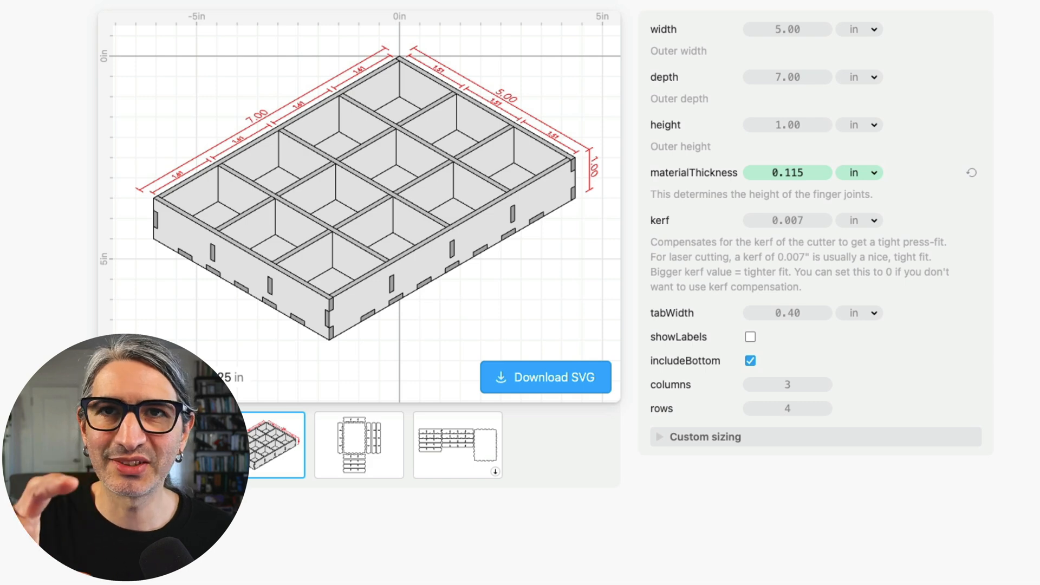
{"action": "mouse_move", "coordinate": [809, 138]}
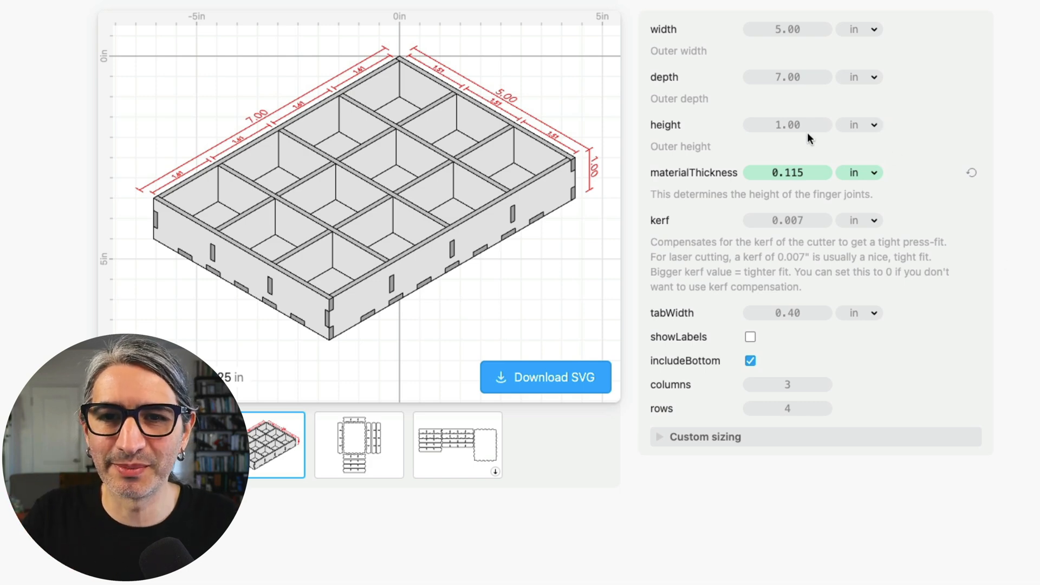
Set the box's outer height to 1.25 in.
{"action": "left_click", "coordinate": [788, 125]}
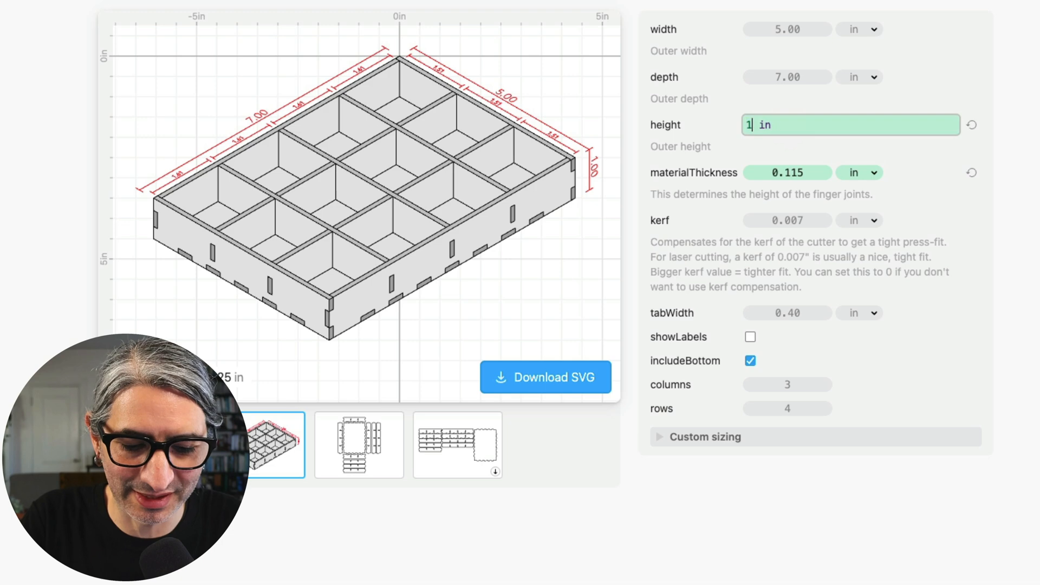
{"action": "type", "text": ".25"}
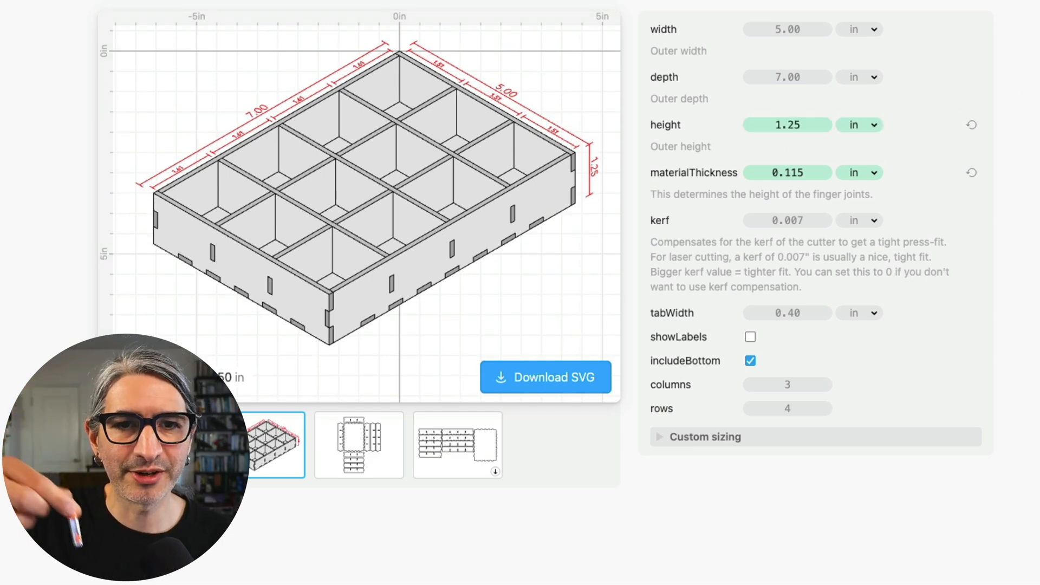
{"action": "mouse_move", "coordinate": [1000, 216]}
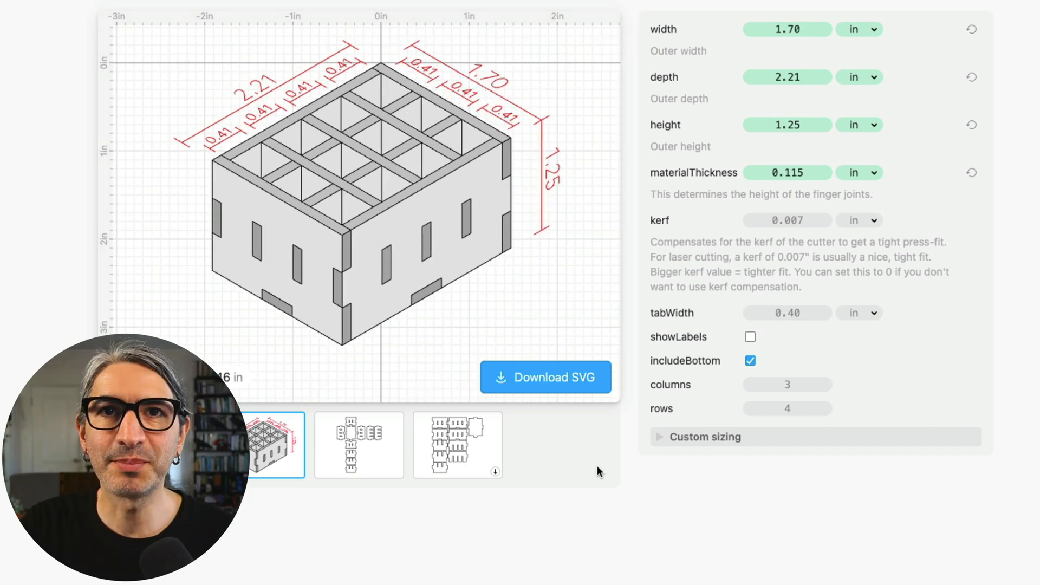
Download the battery box cut layout as an SVG file.
{"action": "left_click", "coordinate": [545, 377]}
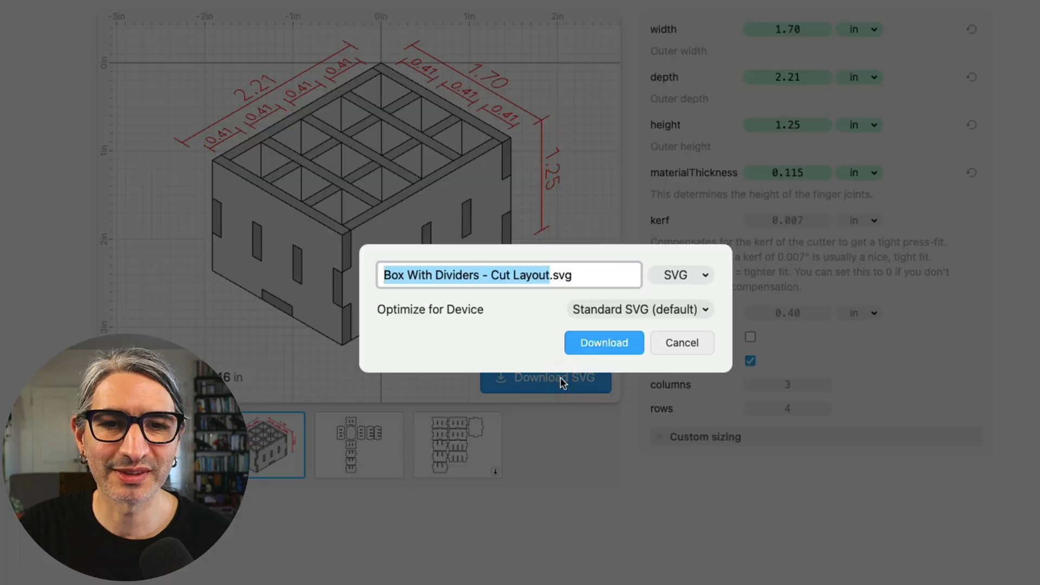
{"action": "left_click", "coordinate": [604, 342]}
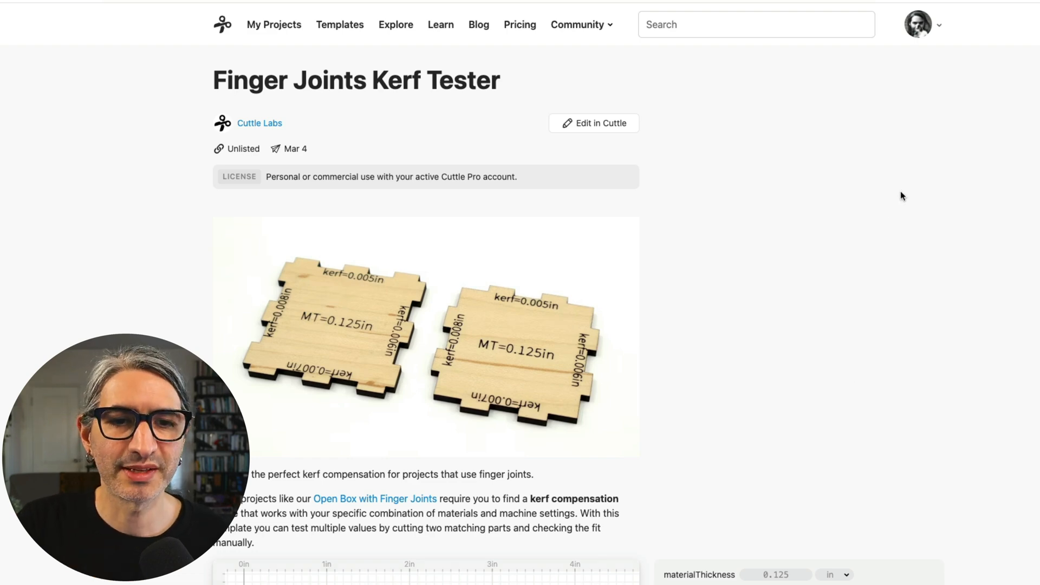
Give the kerf tester 0.115 in material thickness and download its SVG cut layout.
{"action": "scroll", "scroll_direction": "down", "scroll_amount": 3}
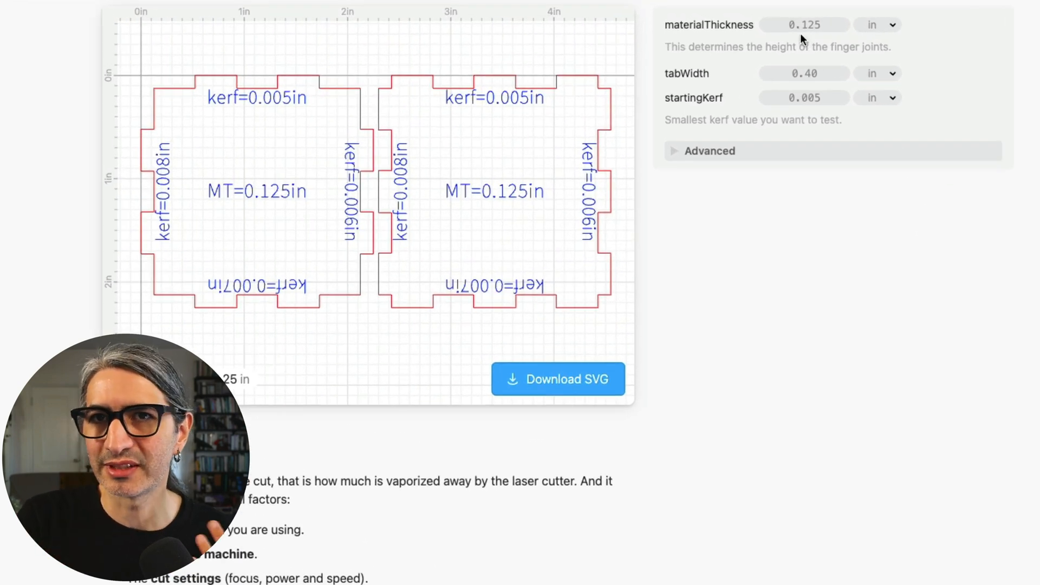
{"action": "left_click", "coordinate": [803, 25]}
{"action": "type", "text": "0.115"}
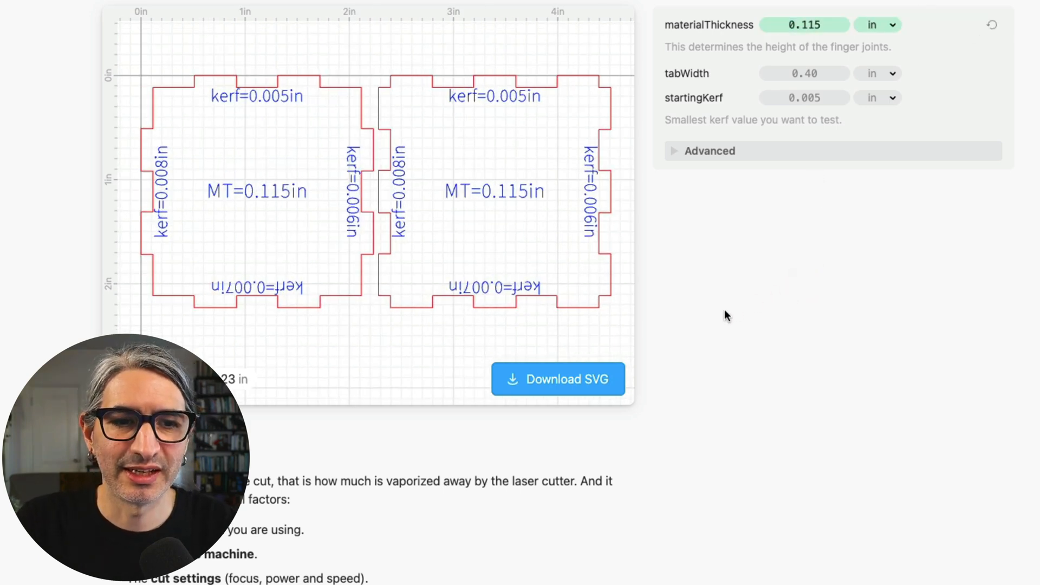
{"action": "left_click", "coordinate": [557, 379]}
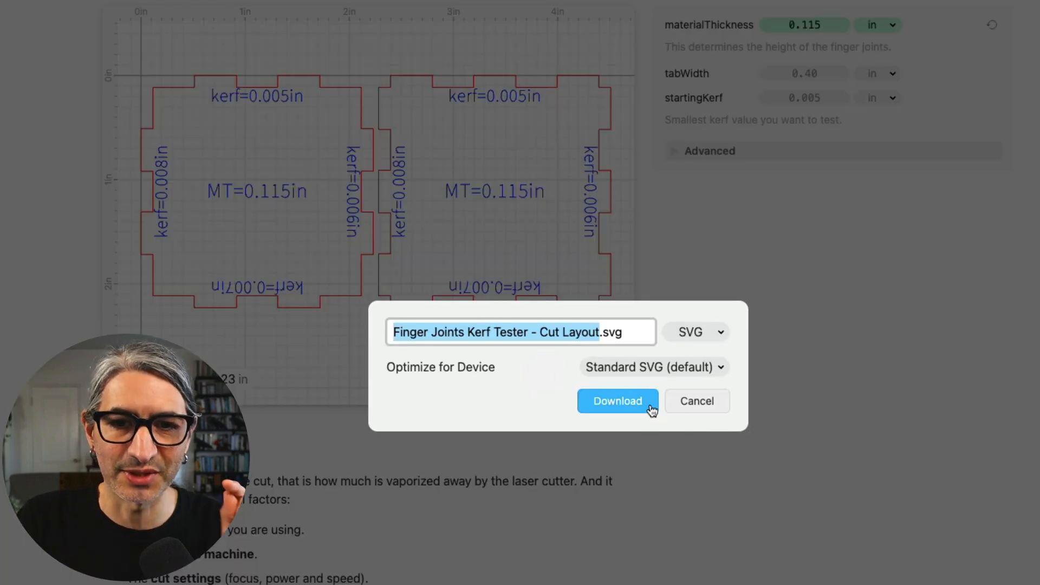
{"action": "left_click", "coordinate": [616, 401]}
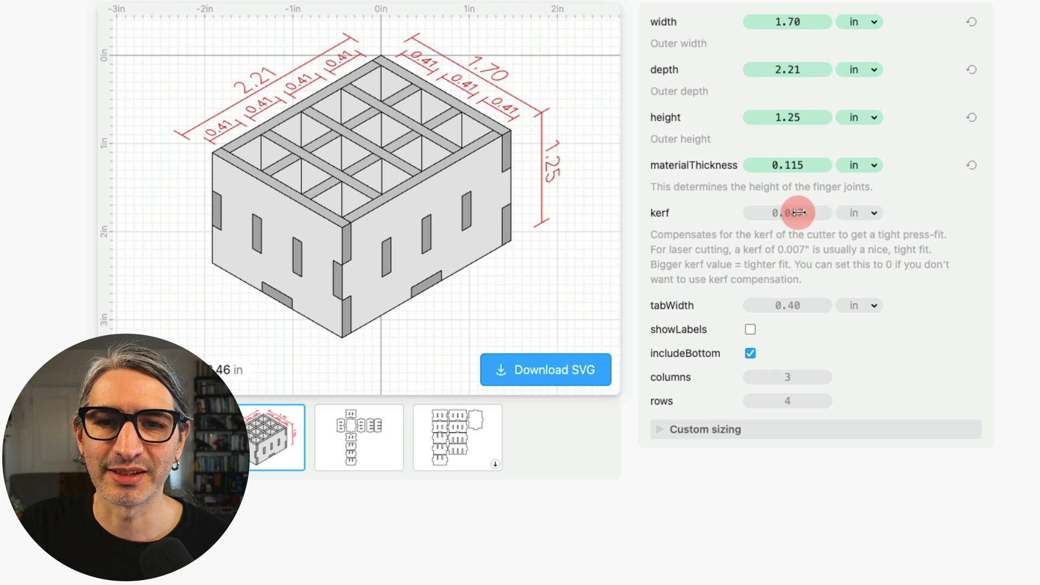
Set kerf compensation to 0.008 in and start the SVG download.
{"action": "left_click", "coordinate": [787, 214]}
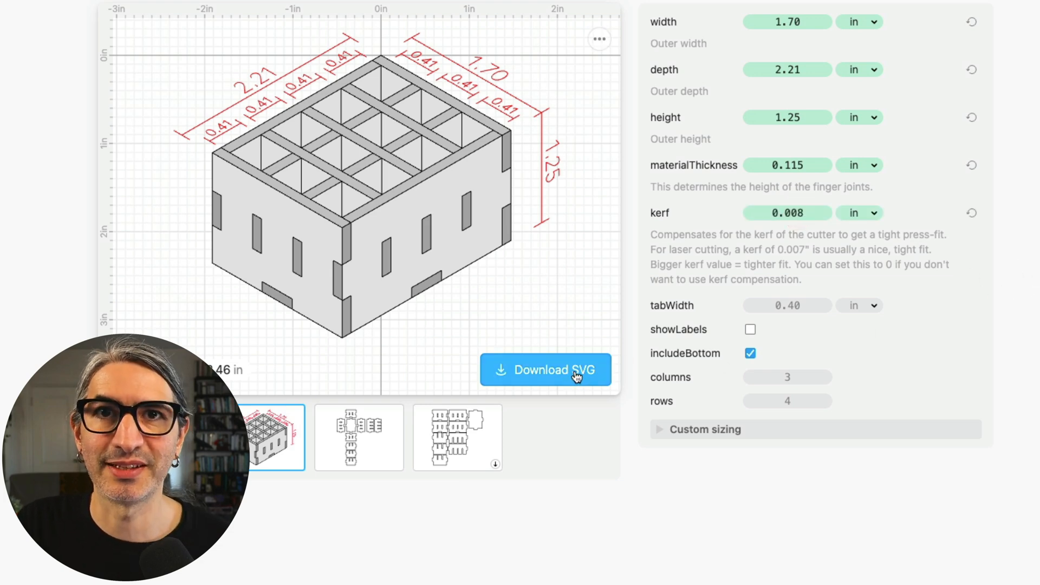
{"action": "left_click", "coordinate": [545, 369]}
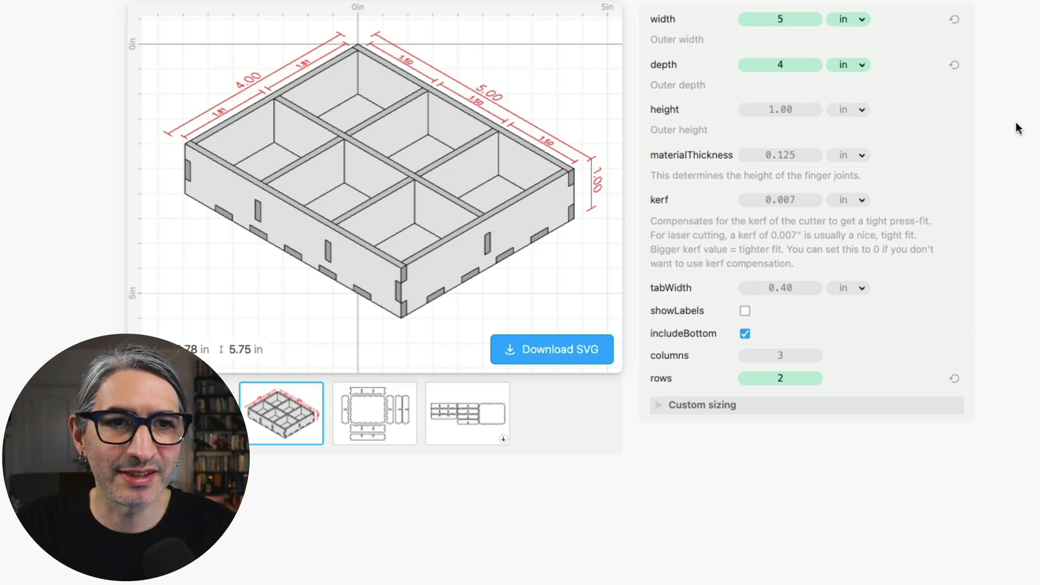
{"action": "mouse_move", "coordinate": [801, 21]}
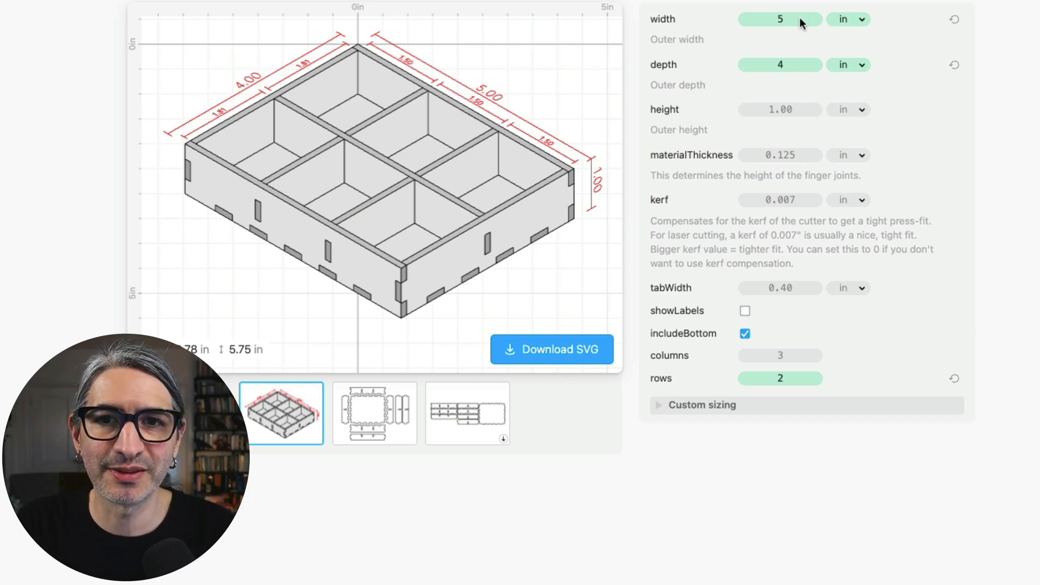
{"action": "mouse_move", "coordinate": [801, 362]}
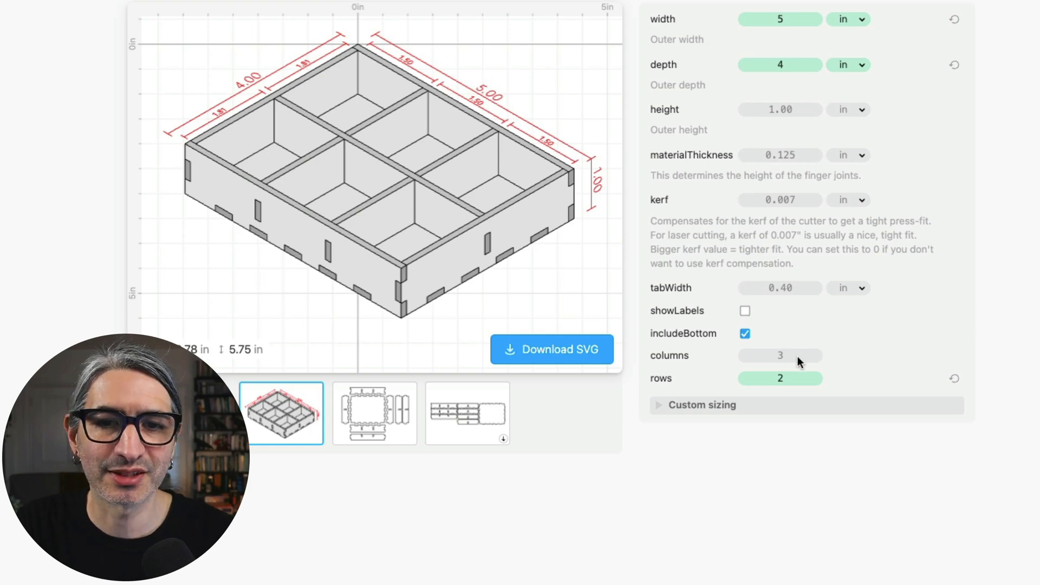
{"action": "mouse_move", "coordinate": [338, 102]}
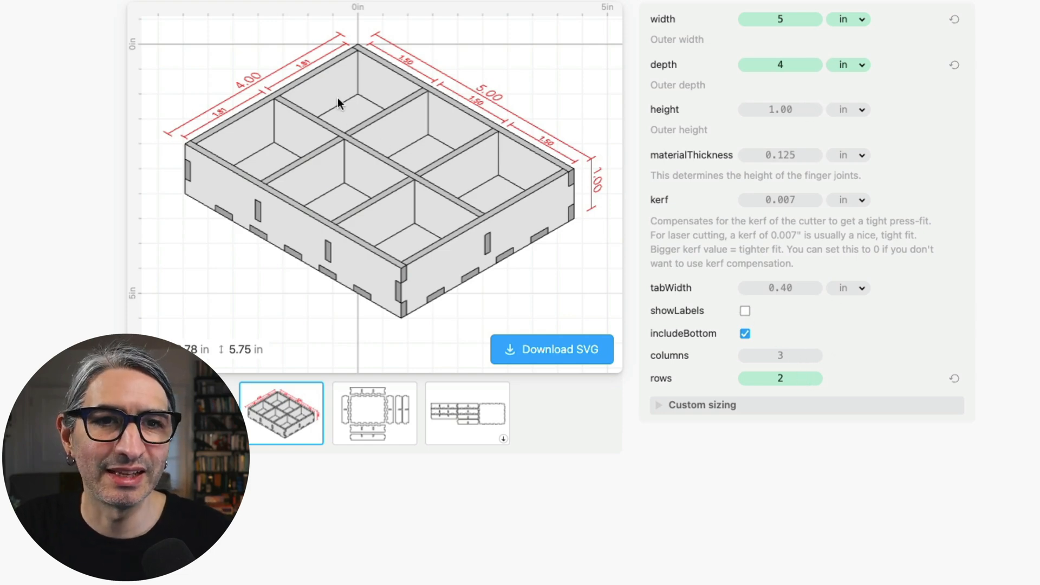
{"action": "mouse_move", "coordinate": [393, 84]}
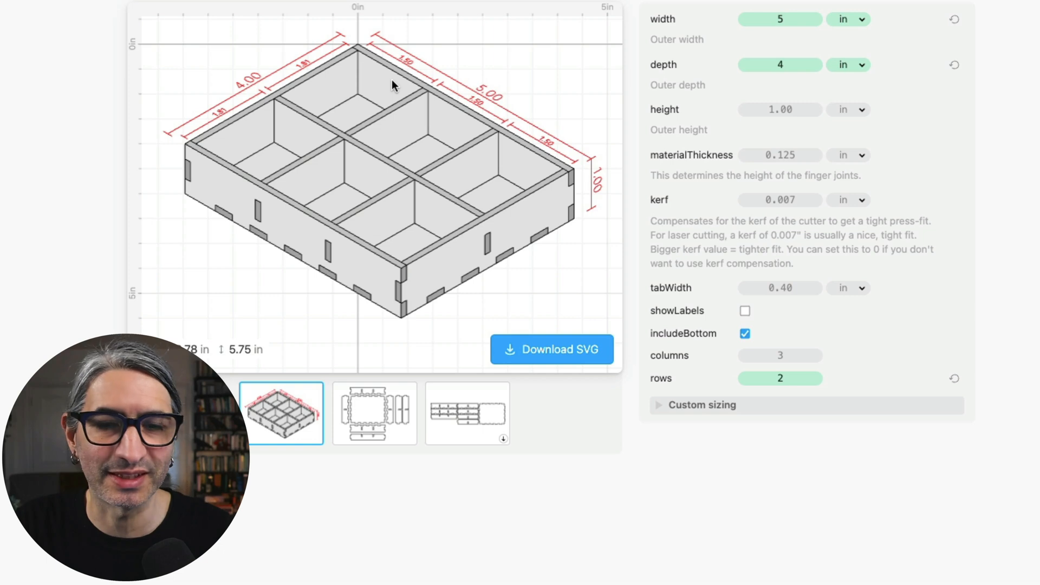
{"action": "mouse_move", "coordinate": [567, 120]}
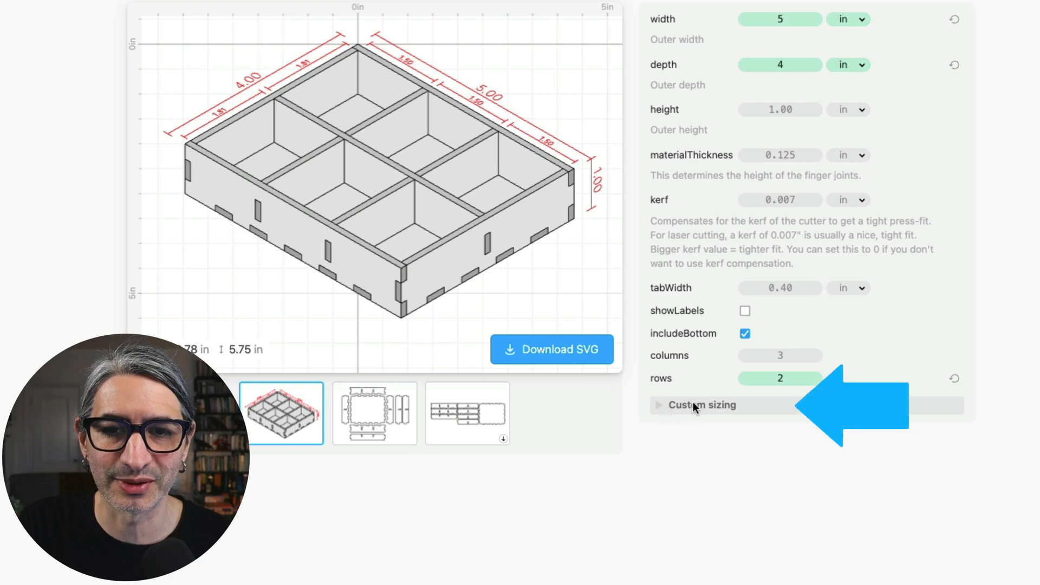
Expand the Custom sizing section to show the column sizes list.
{"action": "left_click", "coordinate": [701, 405]}
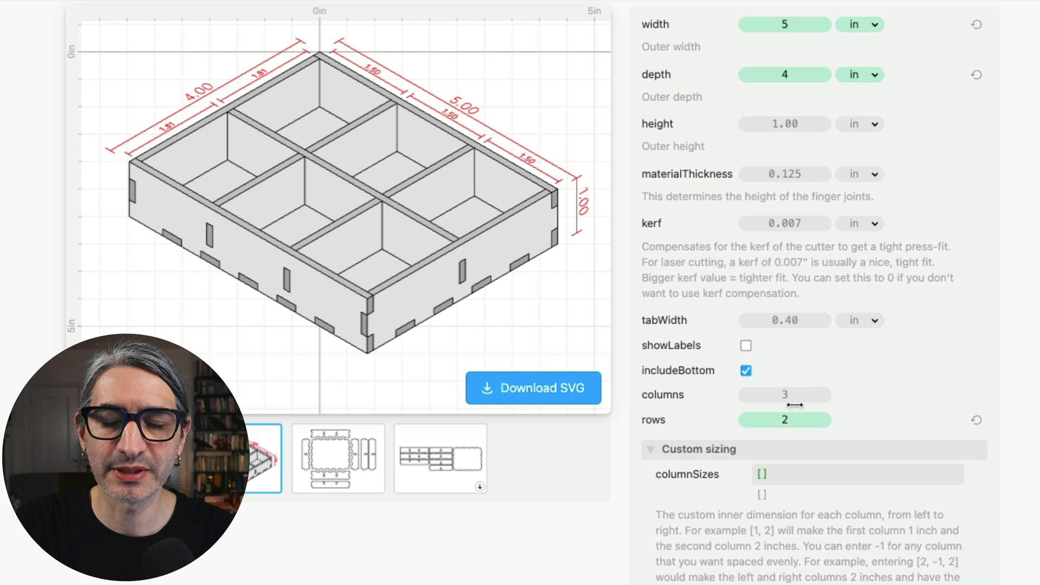
Enter [2] in columnSizes so the first column is 2 in wide.
{"action": "left_click", "coordinate": [858, 474]}
{"action": "type", "text": "2"}
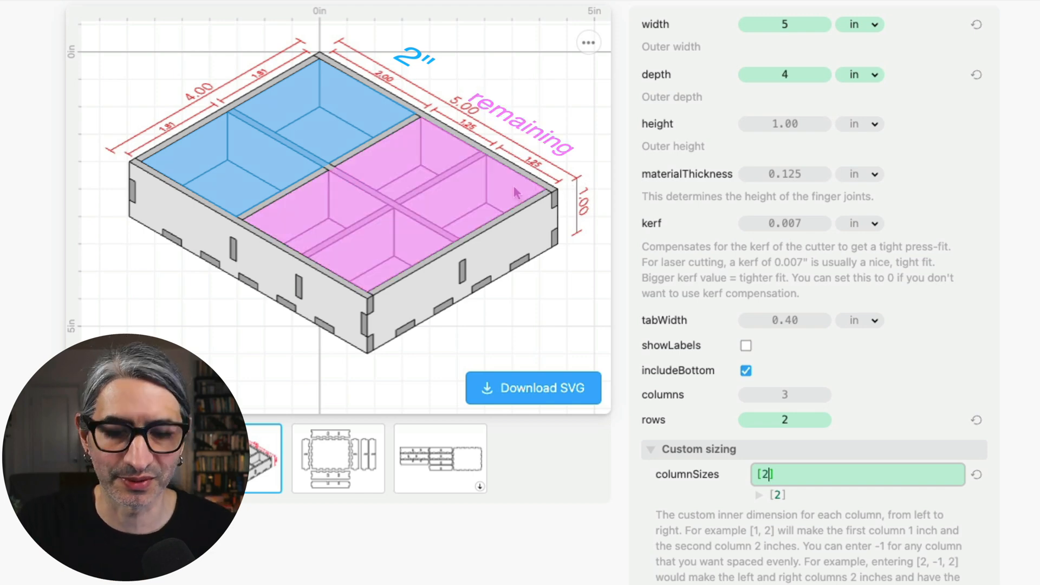
Add 1.75 to columnSizes so the second column is 1.75 in wide.
{"action": "type", "text": ","}
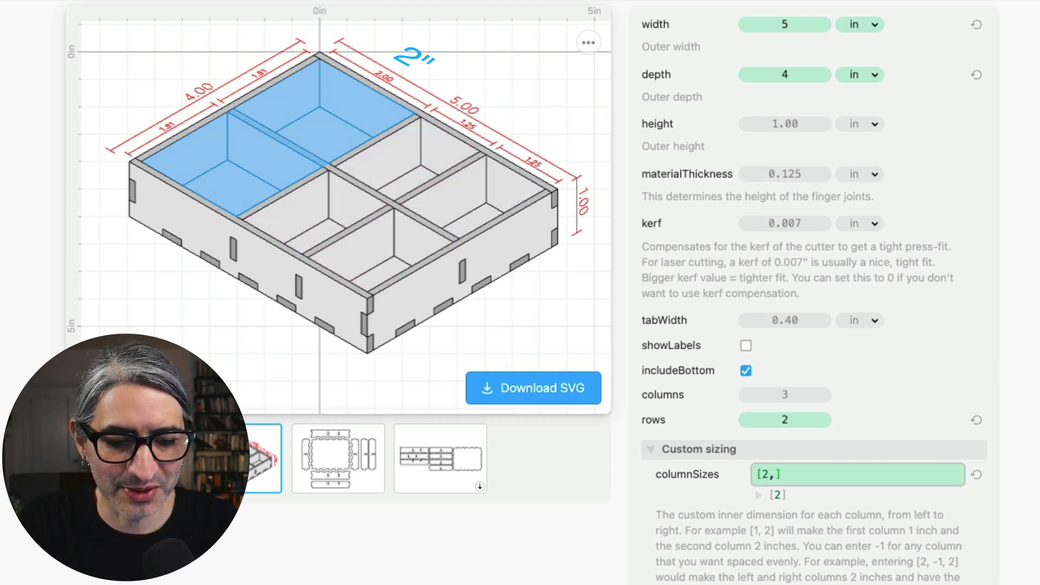
{"action": "type", "text": ",1.75"}
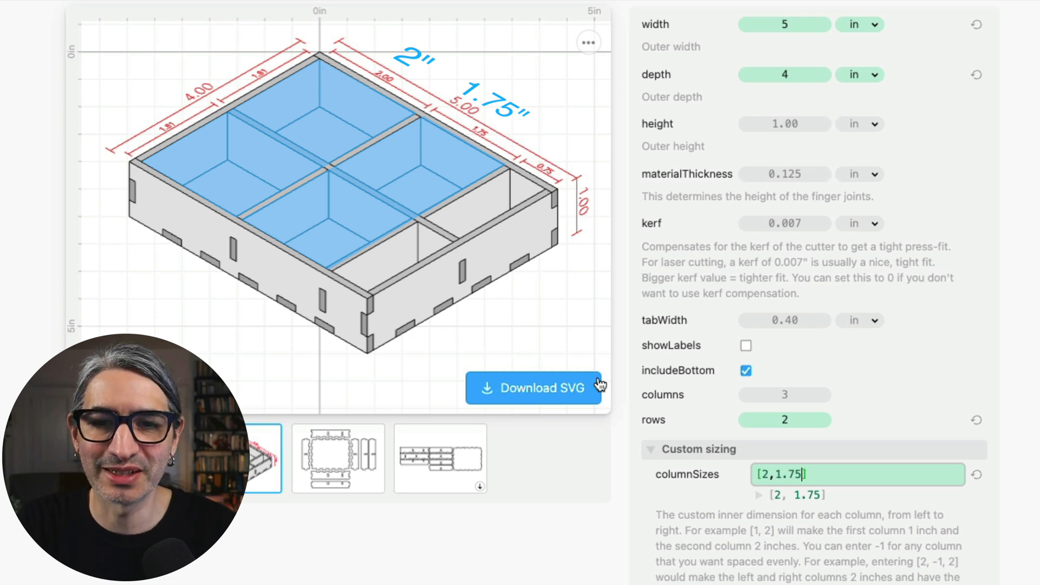
{"action": "mouse_move", "coordinate": [509, 185]}
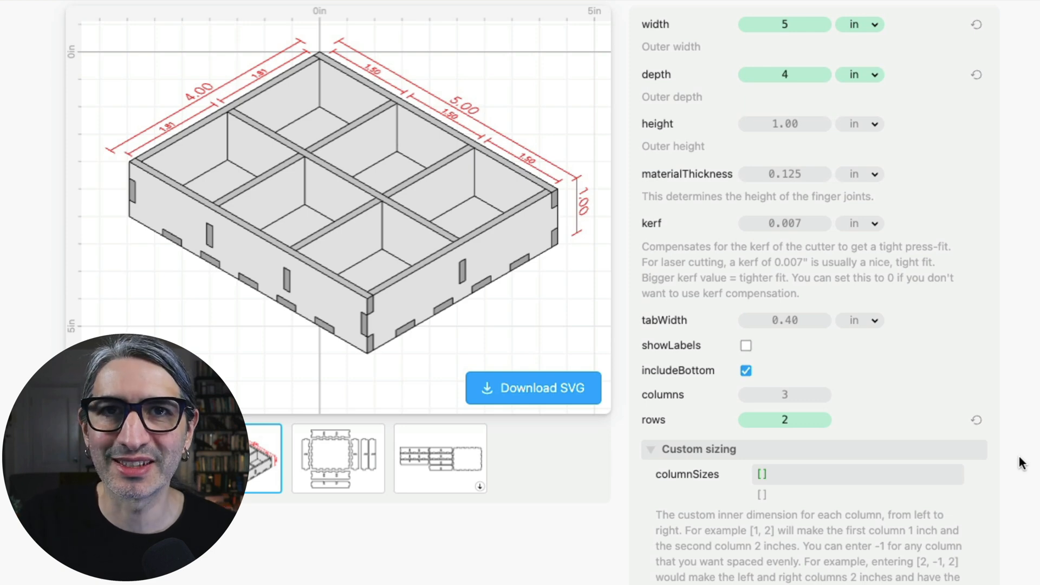
Enter column sizes starting [1,3, in columnSizes, then revert the column sizes to default.
{"action": "left_click", "coordinate": [760, 475]}
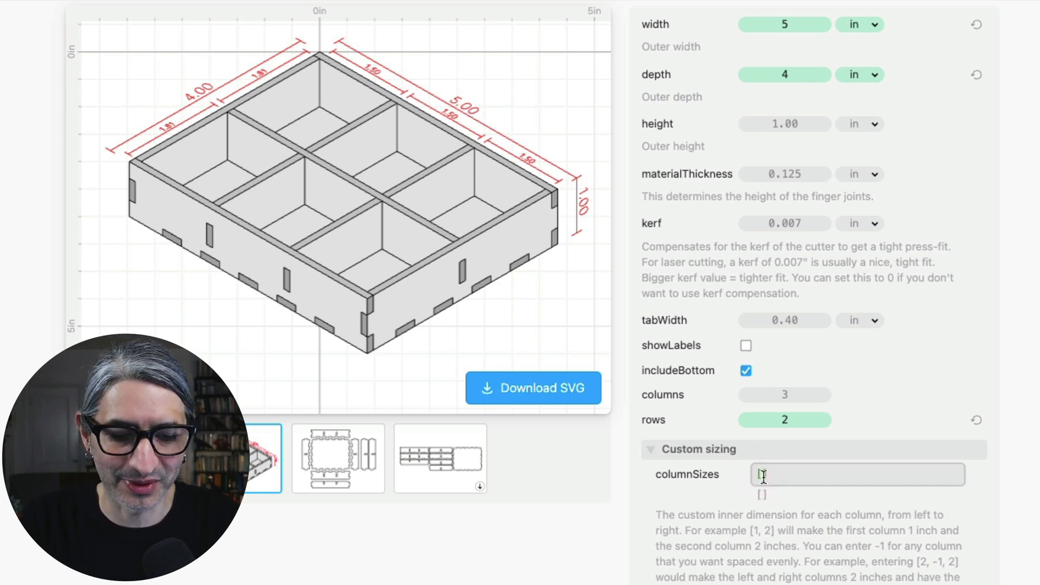
{"action": "type", "text": "[1,3,4"}
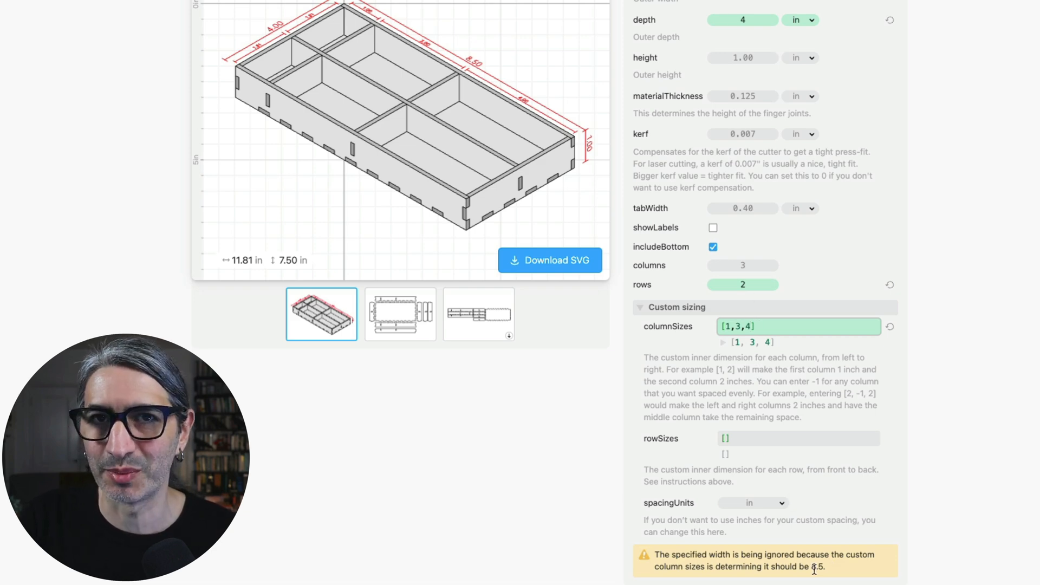
{"action": "mouse_move", "coordinate": [912, 369]}
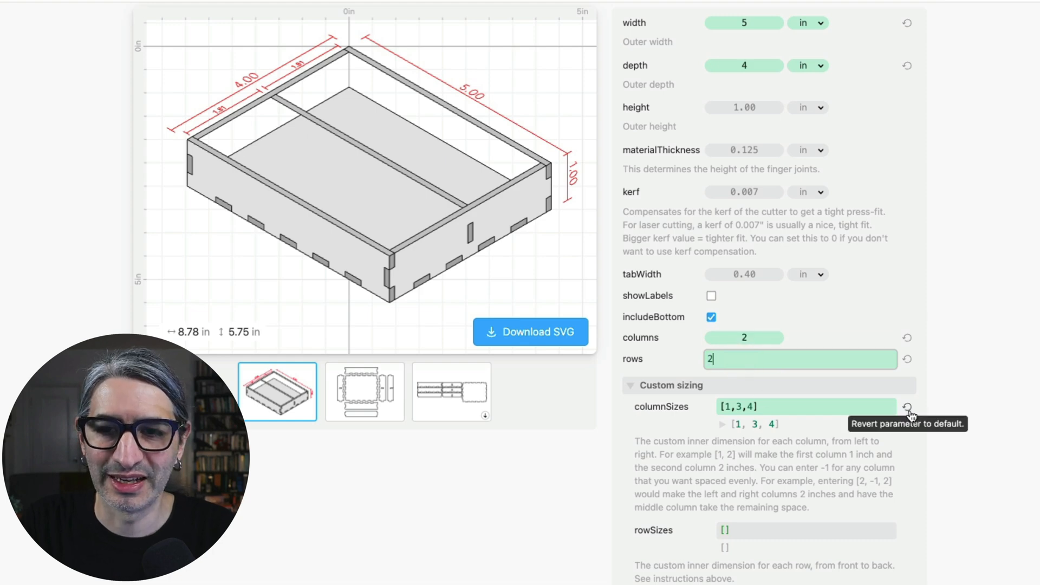
{"action": "left_click", "coordinate": [908, 406]}
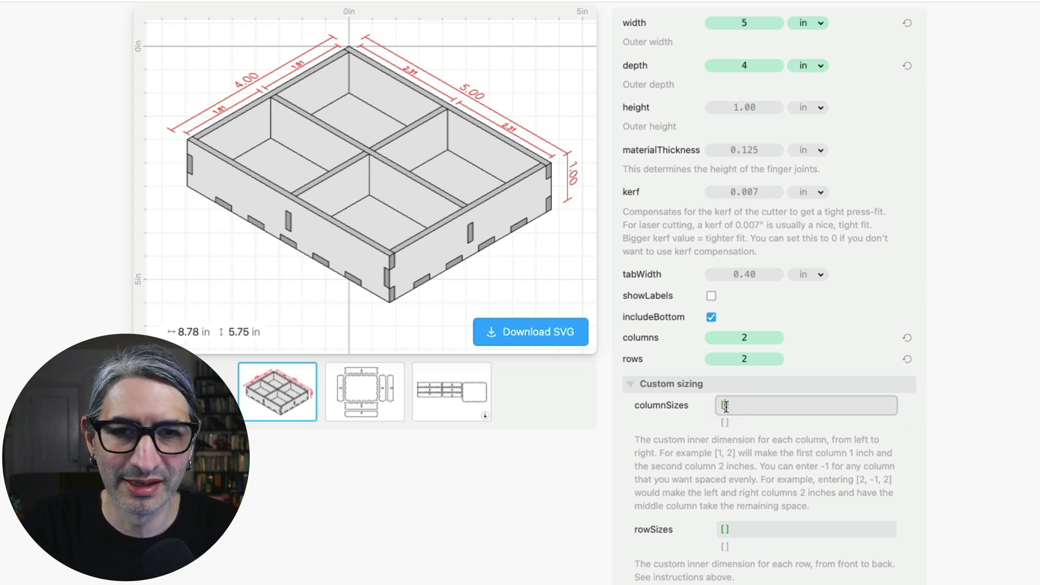
Set columnSizes to [2,1.5] and rowSizes to [7,2.7], giving a 10.07 in tray.
{"action": "type", "text": "2,"}
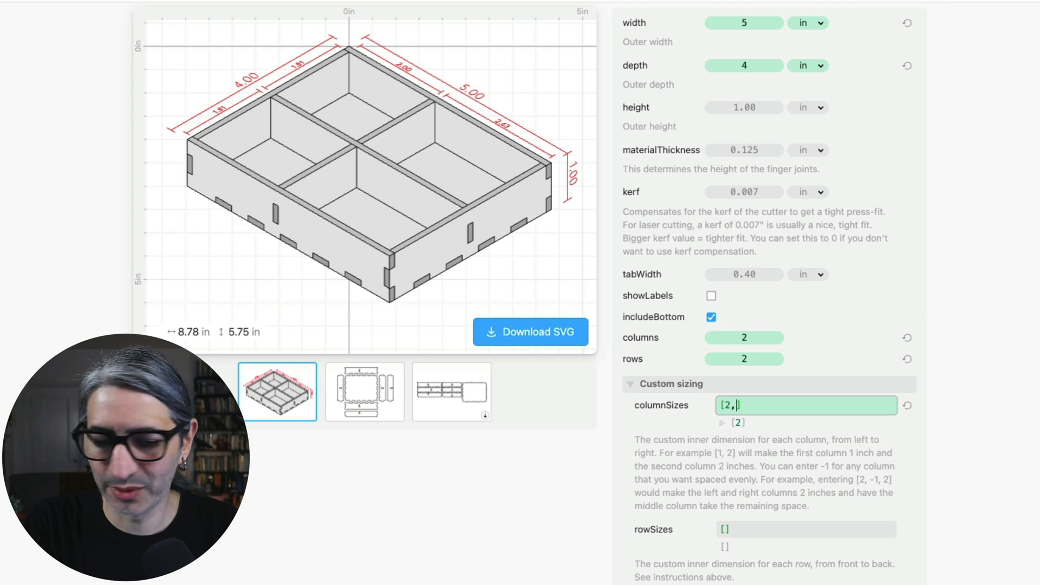
{"action": "type", "text": "1.5]"}
{"action": "left_click", "coordinate": [806, 529]}
{"action": "type", "text": "7"}
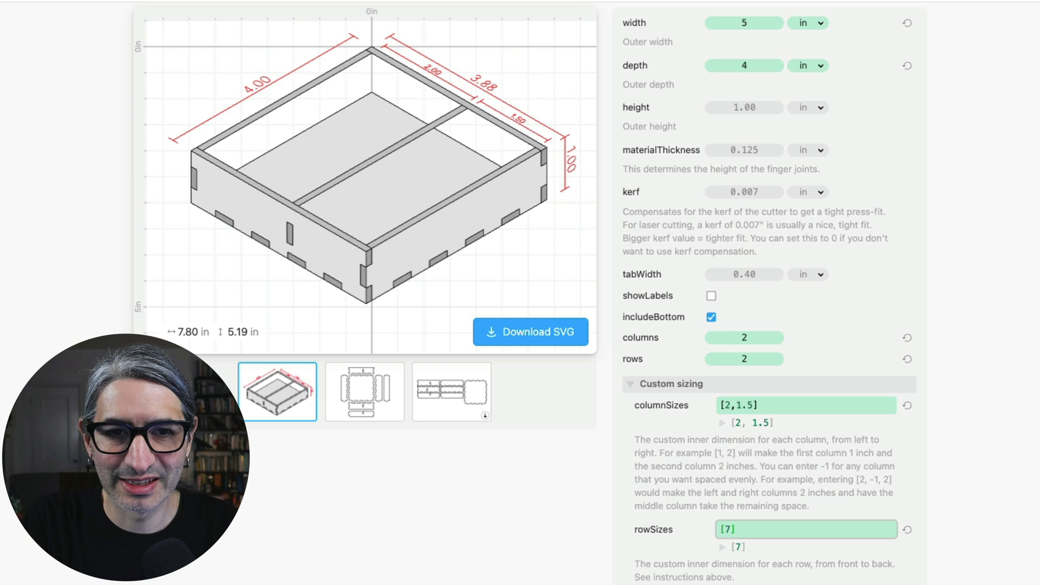
{"action": "type", "text": ","}
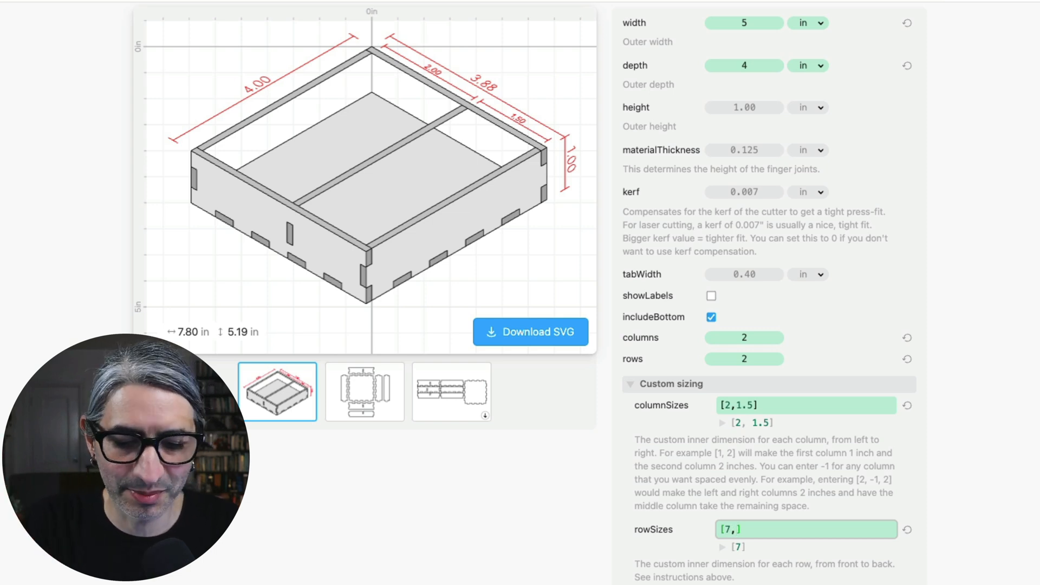
{"action": "type", "text": "2.7"}
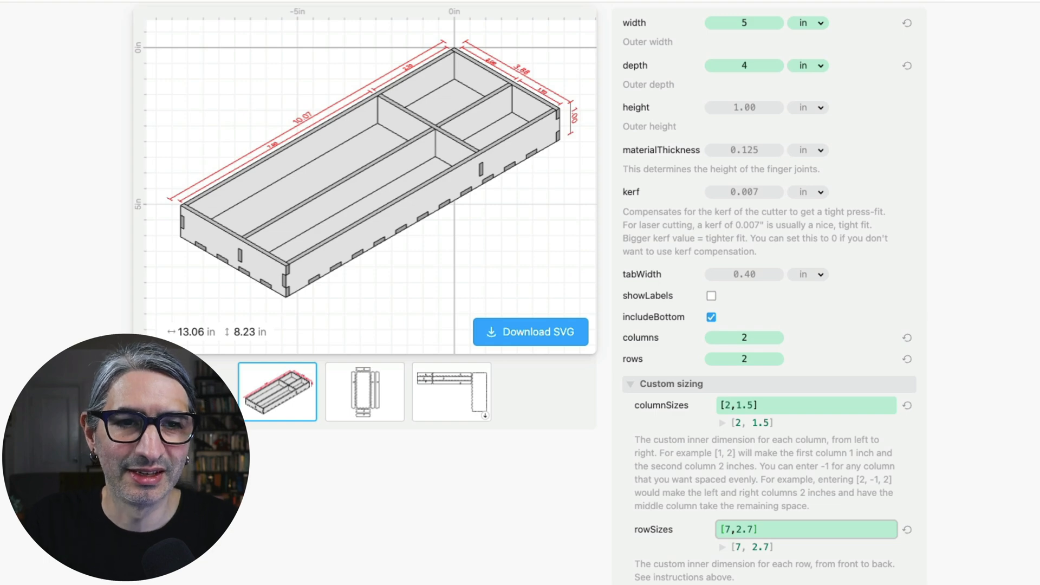
{"action": "scroll", "scroll_direction": "down", "scroll_amount": 3}
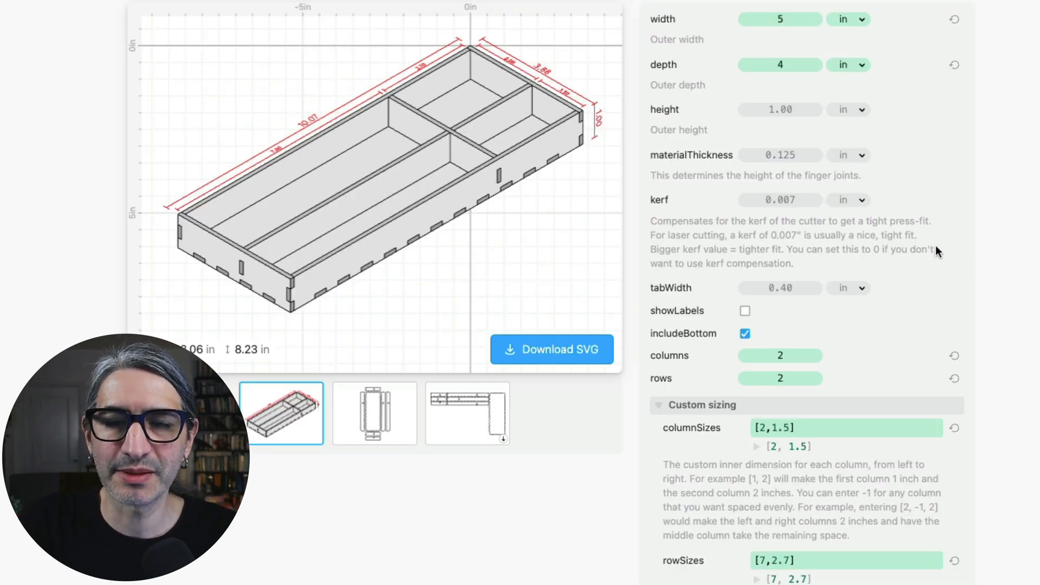
{"action": "mouse_move", "coordinate": [762, 469]}
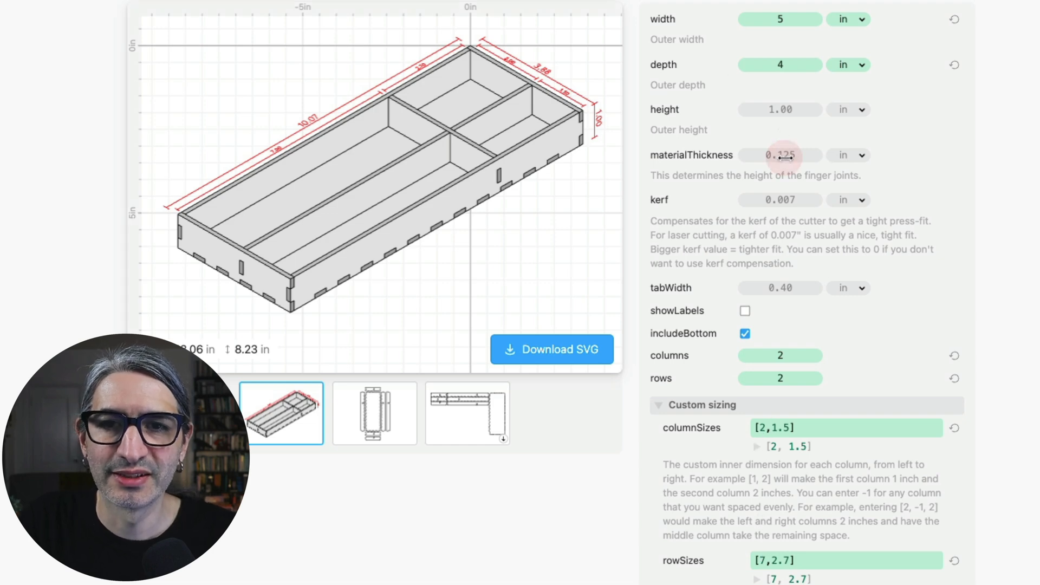
Set materialThickness to 0.122 in and start the SVG download of the cut layout.
{"action": "left_click", "coordinate": [780, 155]}
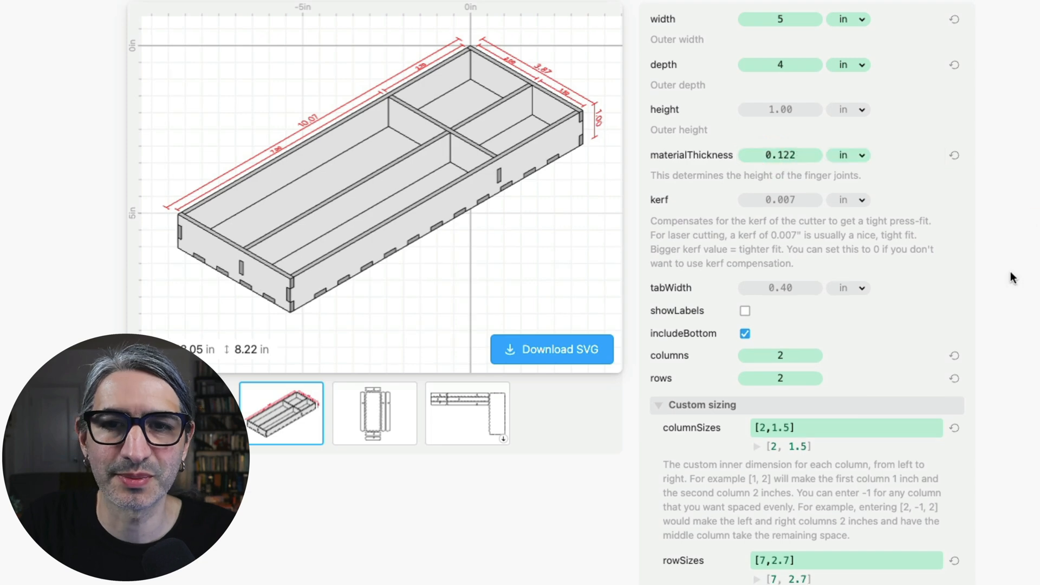
{"action": "mouse_move", "coordinate": [847, 225]}
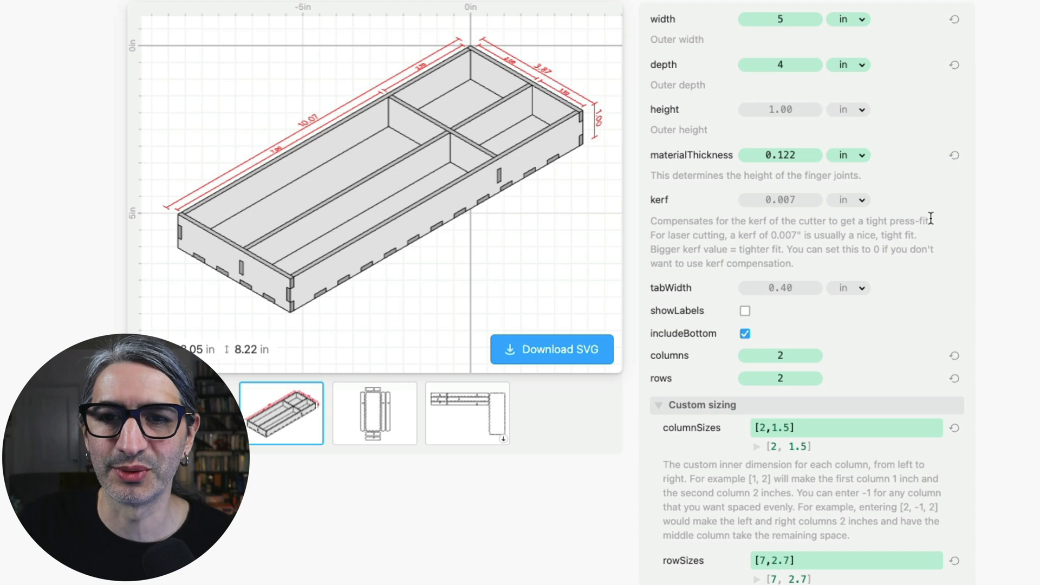
{"action": "mouse_move", "coordinate": [973, 160]}
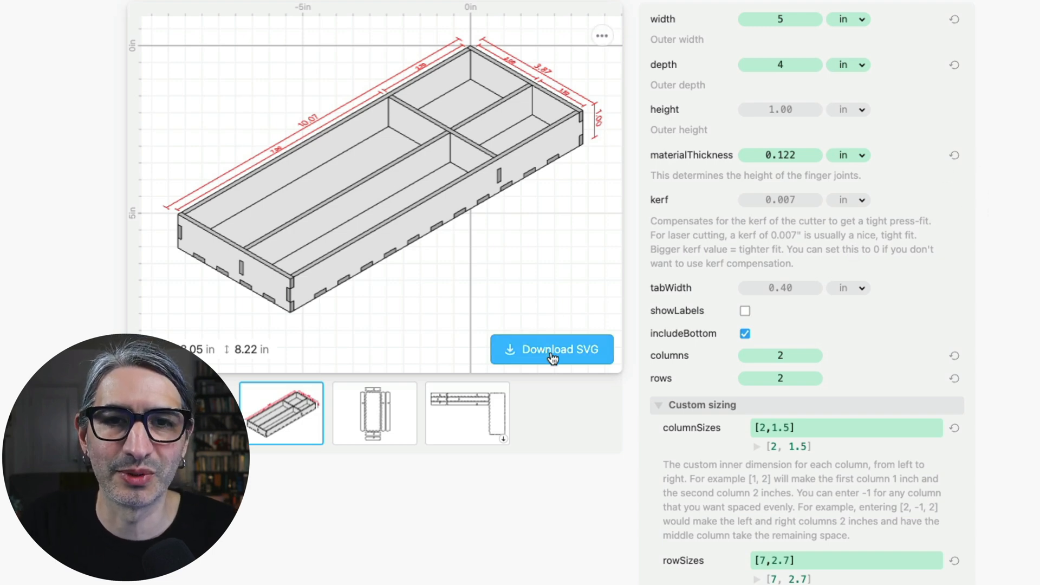
{"action": "left_click", "coordinate": [551, 350]}
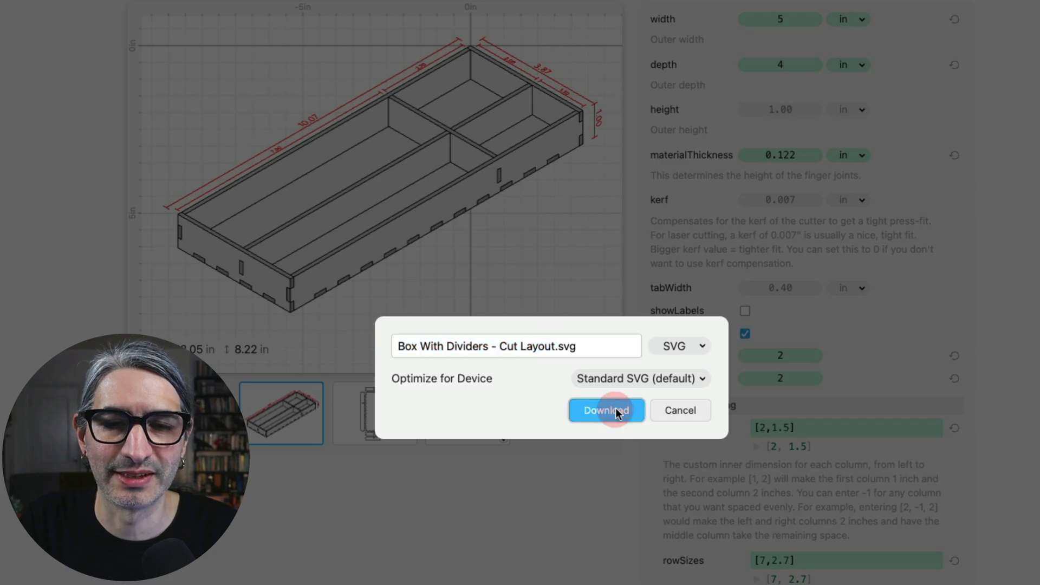